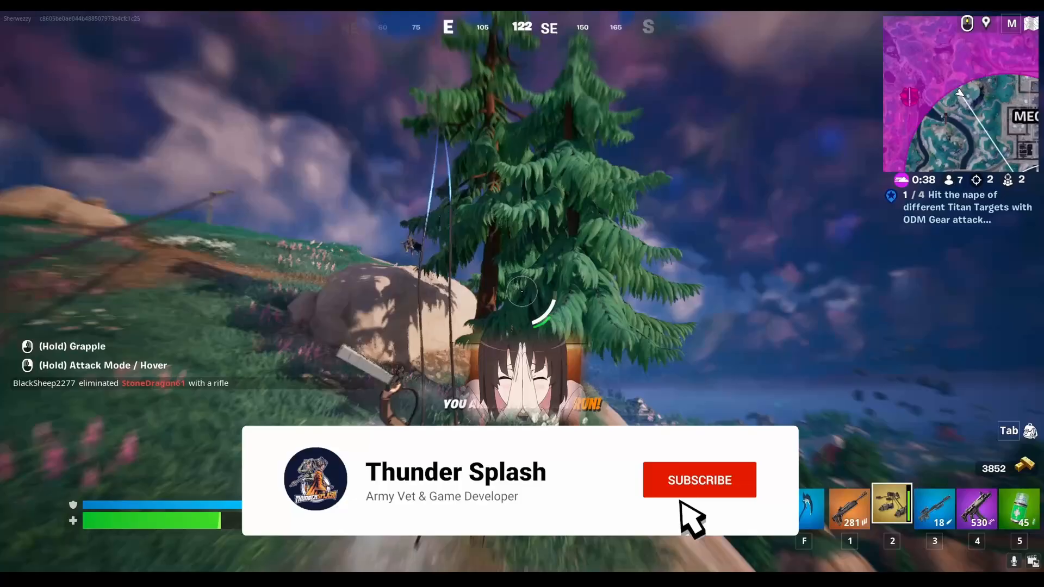
Open BP_ThirdPersonCharacter's Viewport and add a Spring Arm component.
{"action": "left_click", "coordinate": [700, 480]}
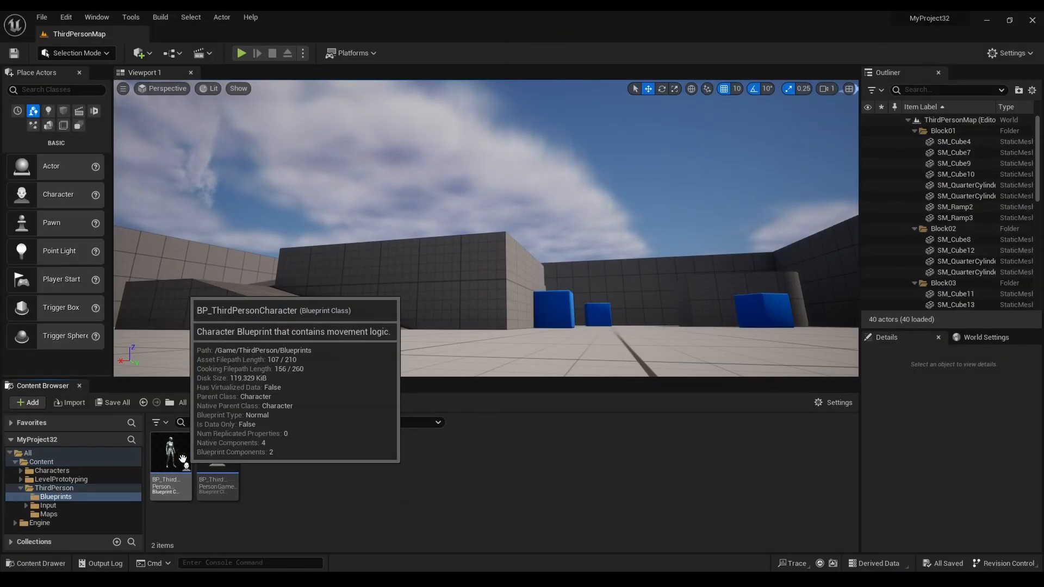
{"action": "double_click", "coordinate": [170, 451]}
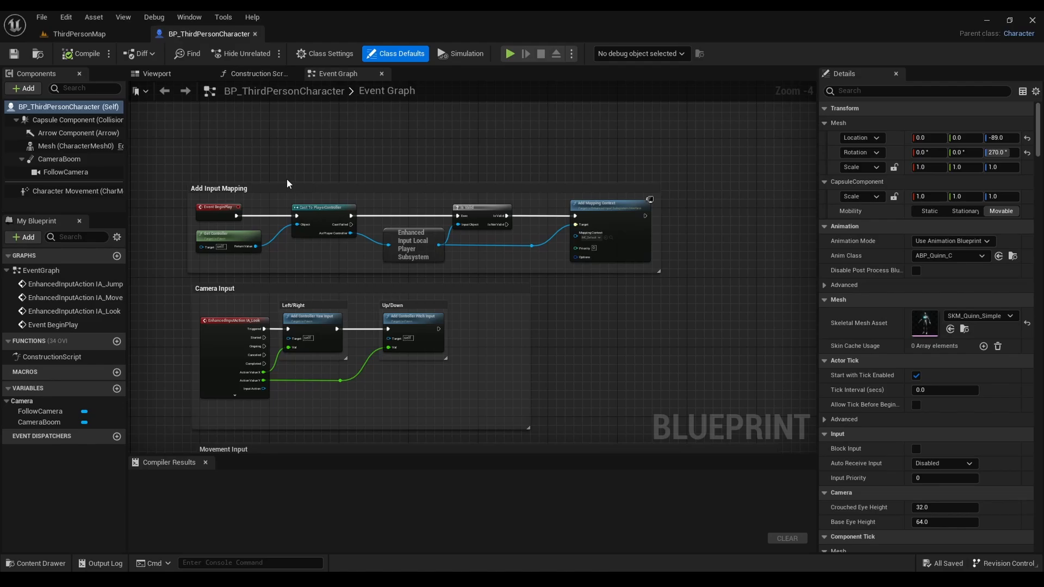
{"action": "left_click", "coordinate": [157, 73]}
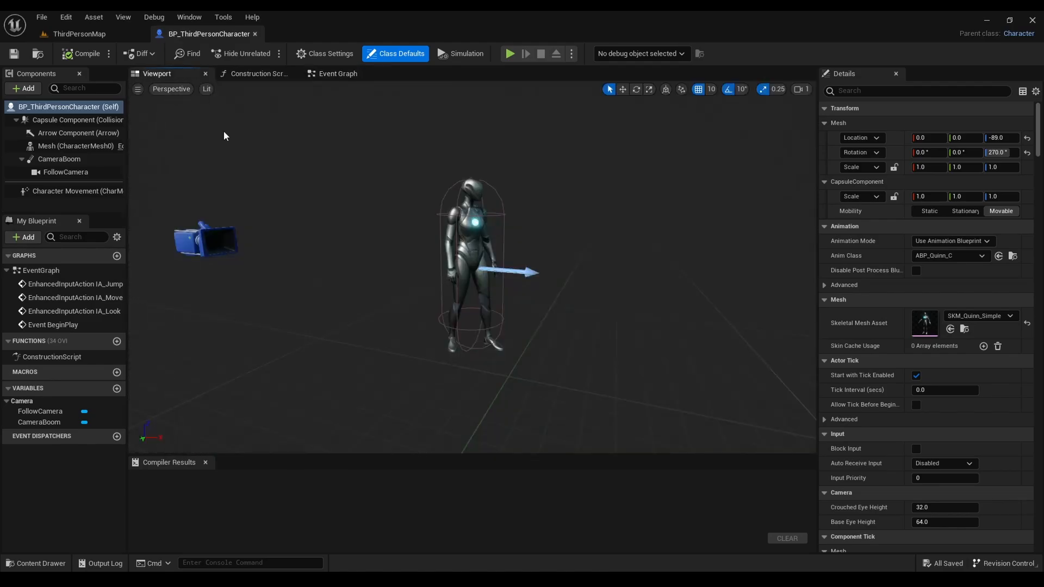
{"action": "left_click", "coordinate": [23, 88]}
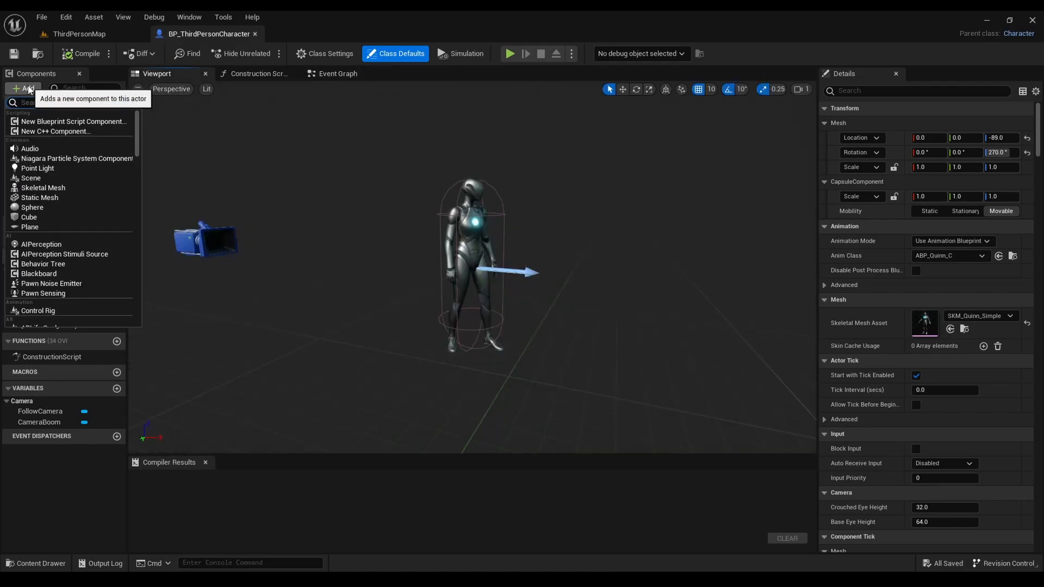
{"action": "type", "text": "spr"}
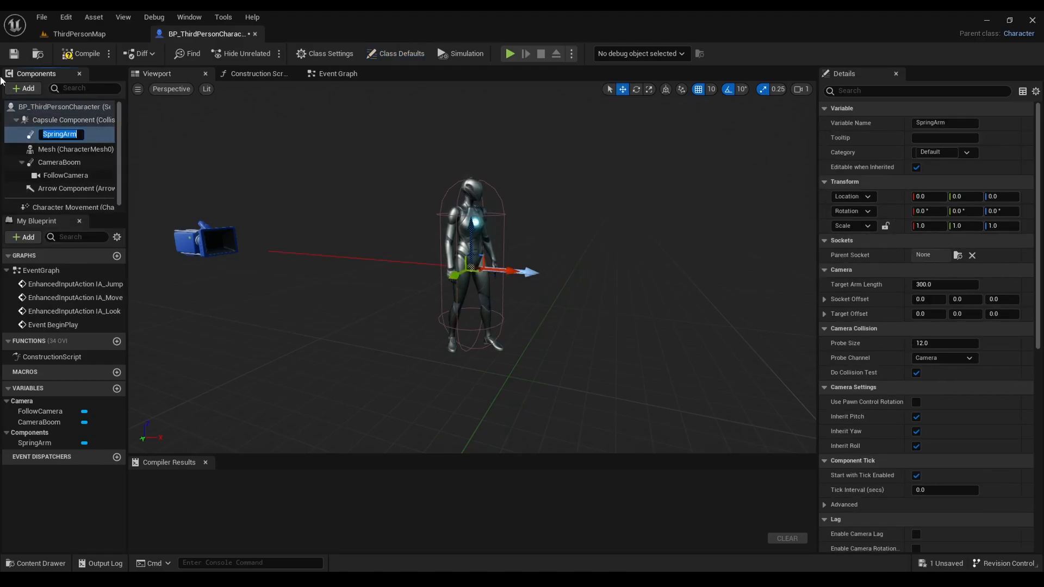
{"action": "left_click", "coordinate": [78, 207]}
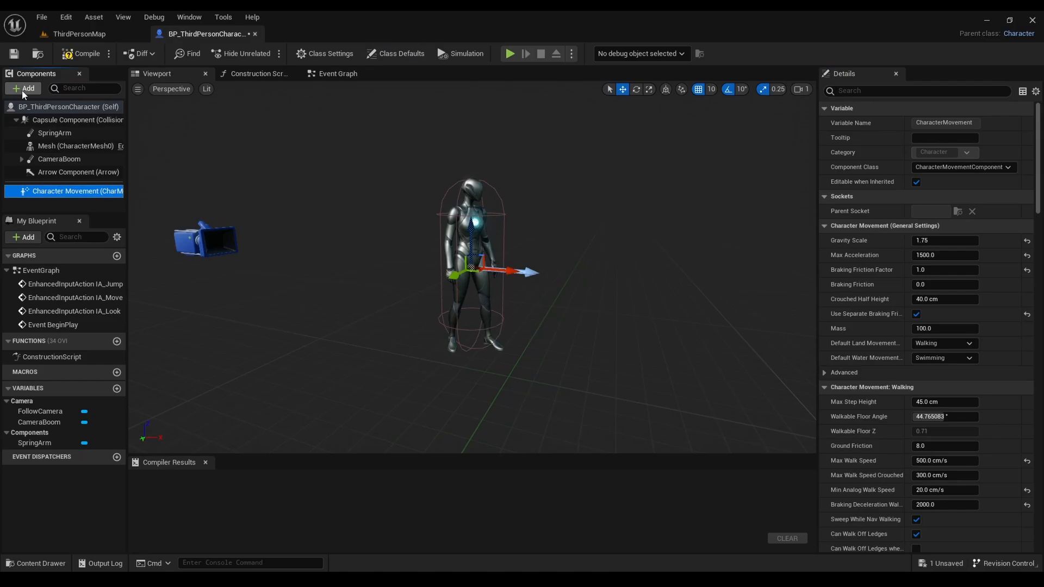
Add a Scene Capture Component 2D and attach it beneath SpringArm.
{"action": "left_click", "coordinate": [23, 88]}
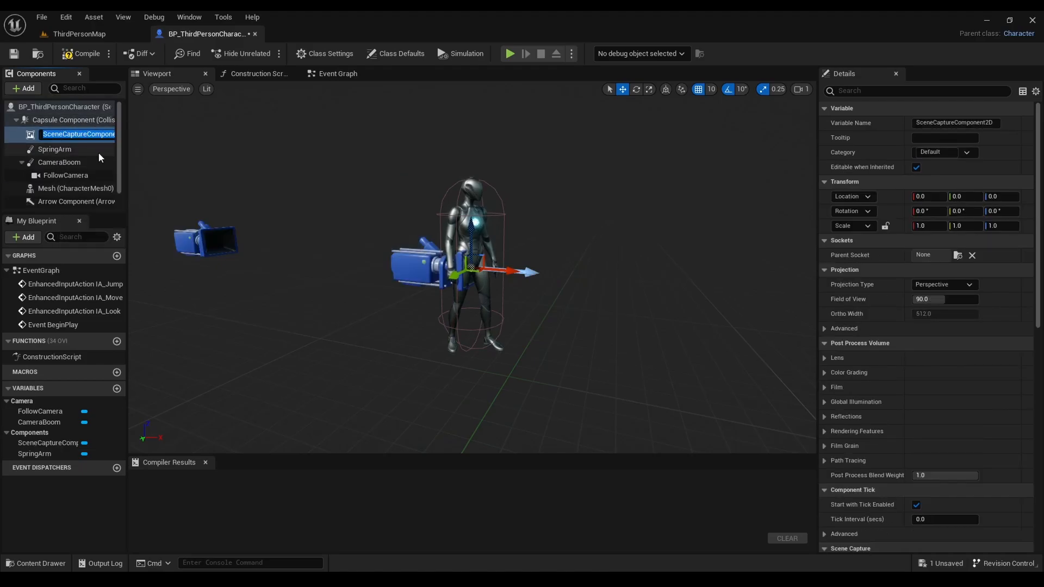
{"action": "left_click_drag", "start_coordinate": [77, 134], "coordinate": [56, 145]}
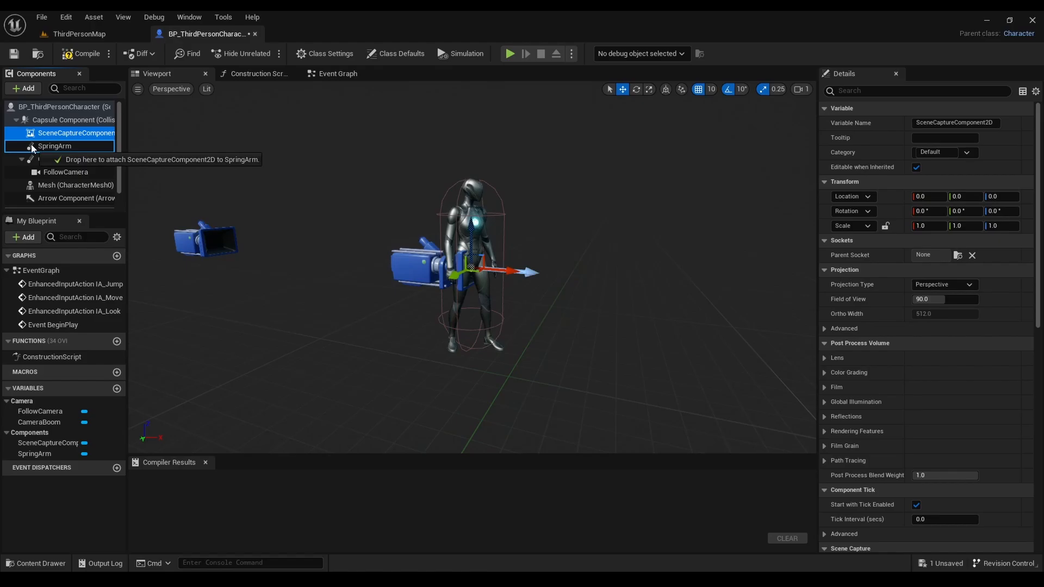
{"action": "left_click_drag", "start_coordinate": [77, 133], "coordinate": [55, 132]}
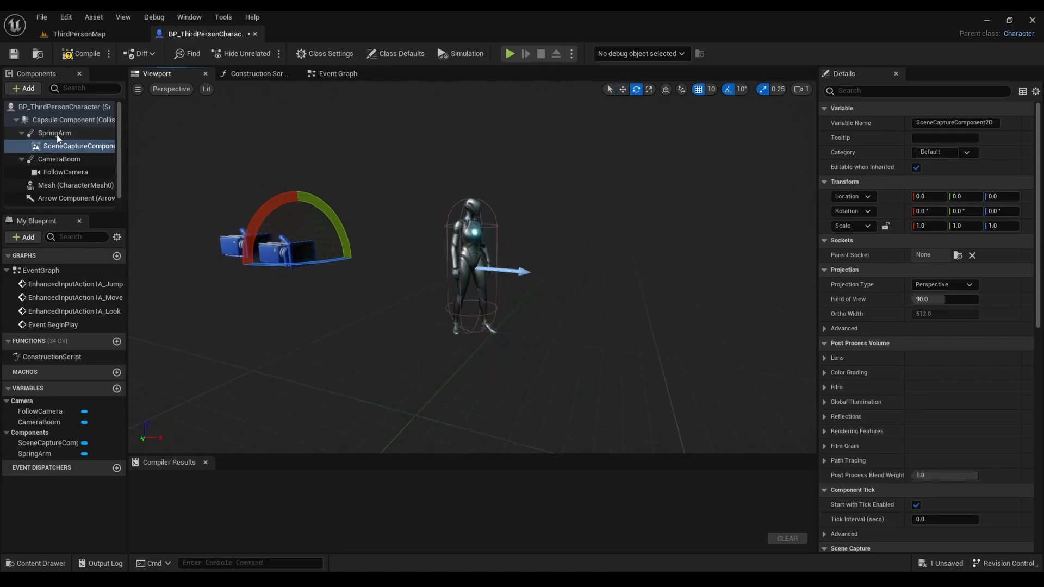
Point SpringArm straight down (-90 pitch) and make the scene capture orthographic, ortho width 2000.
{"action": "left_click", "coordinate": [53, 133]}
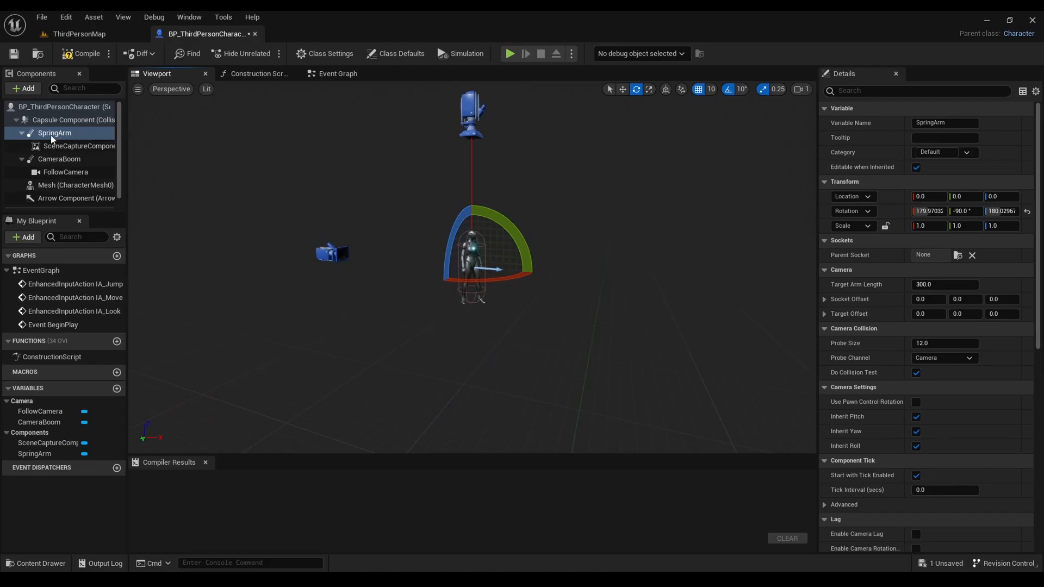
{"action": "left_click", "coordinate": [78, 146]}
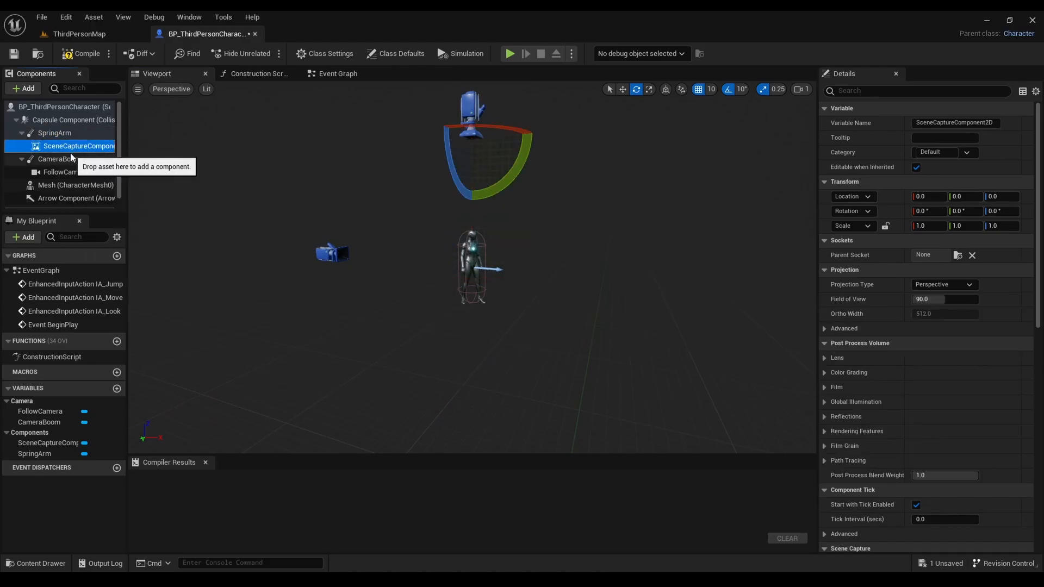
{"action": "mouse_move", "coordinate": [462, 218]}
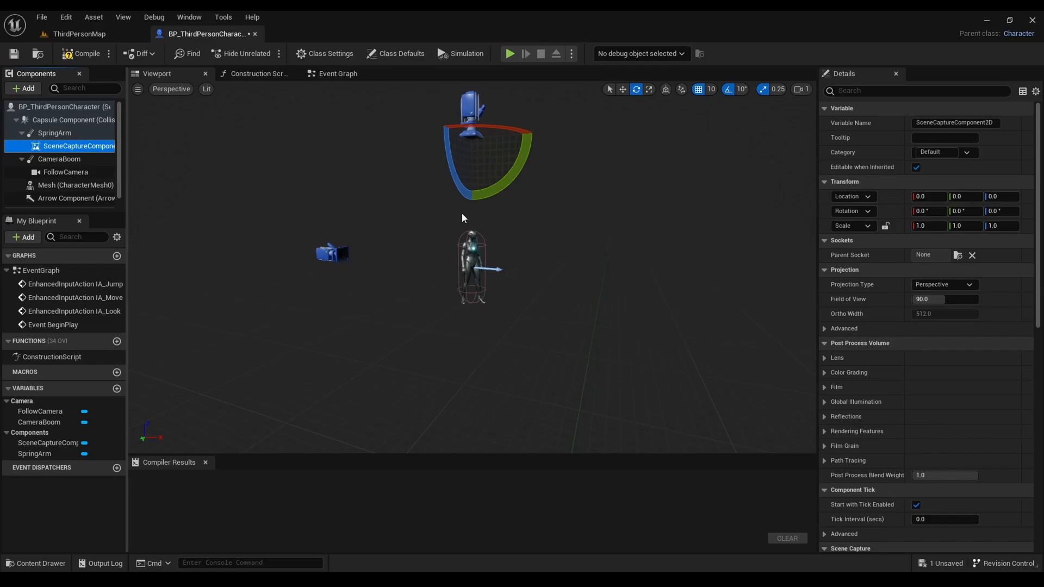
{"action": "left_click", "coordinate": [943, 285]}
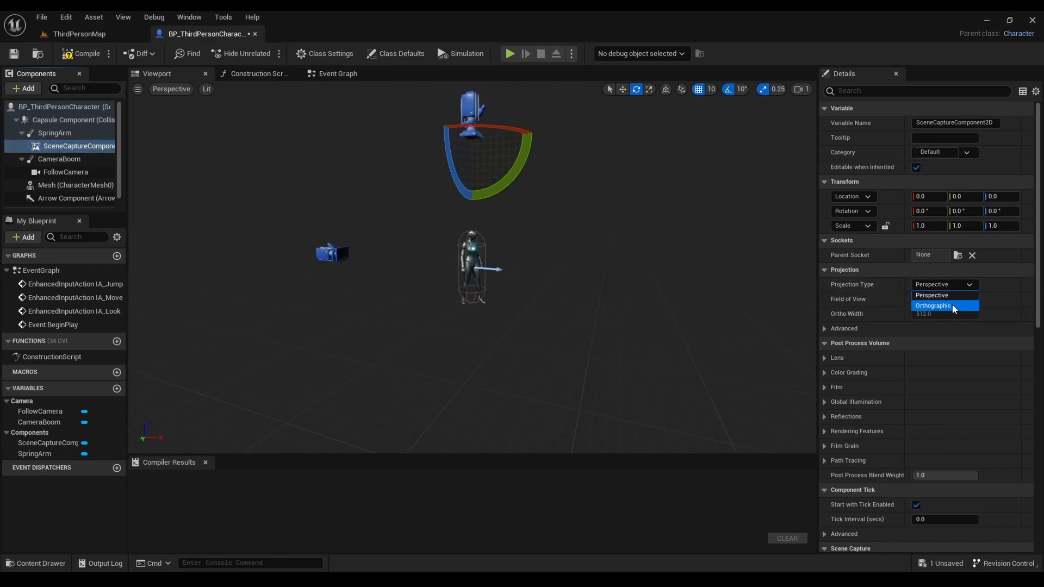
{"action": "left_click", "coordinate": [932, 305]}
{"action": "type", "text": "2000"}
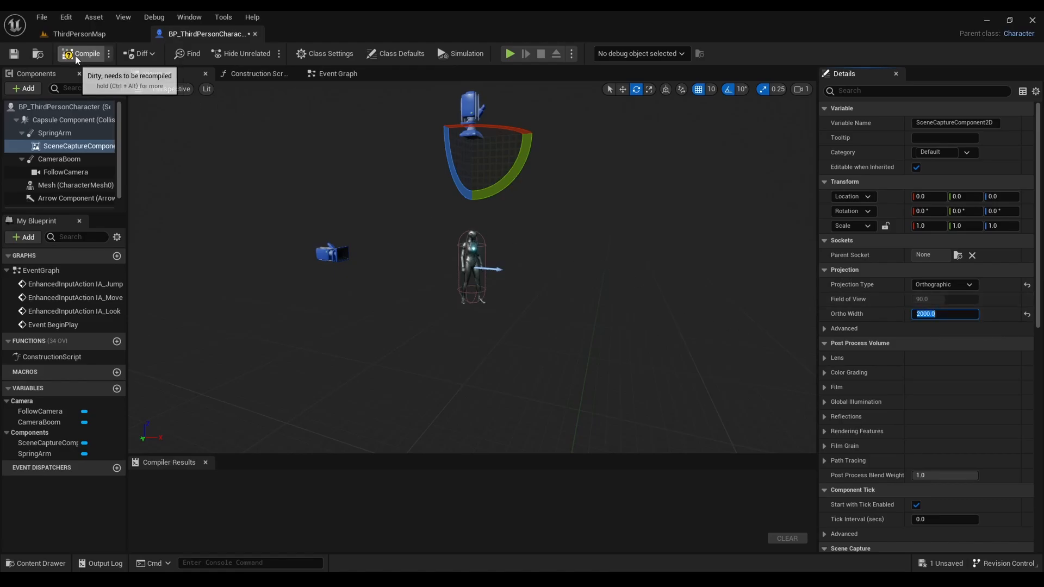
Disable SpringArm's Inherit Pitch, Yaw and Roll, compiling before and after the change.
{"action": "left_click", "coordinate": [83, 53]}
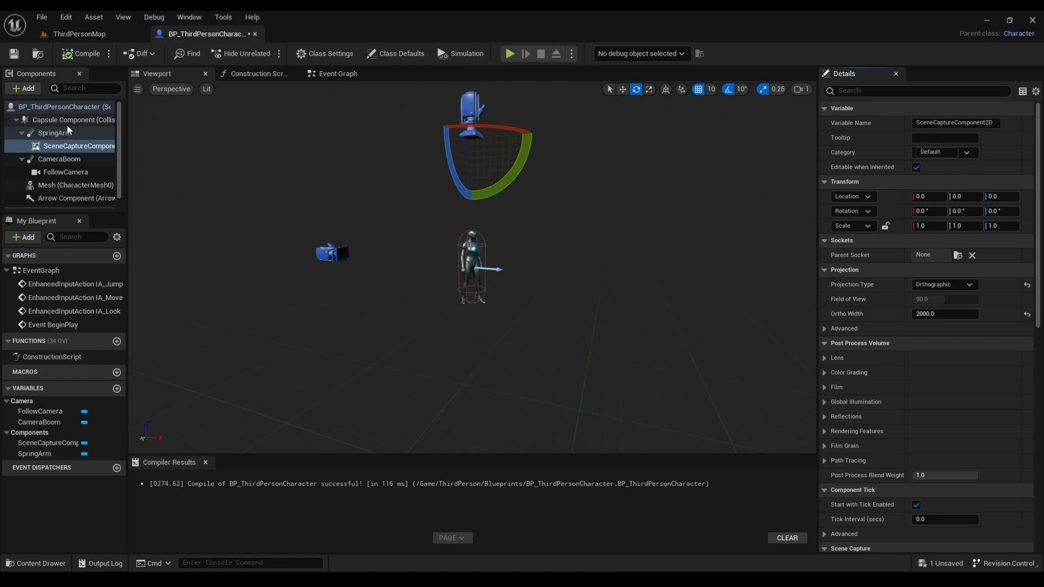
{"action": "left_click", "coordinate": [46, 133]}
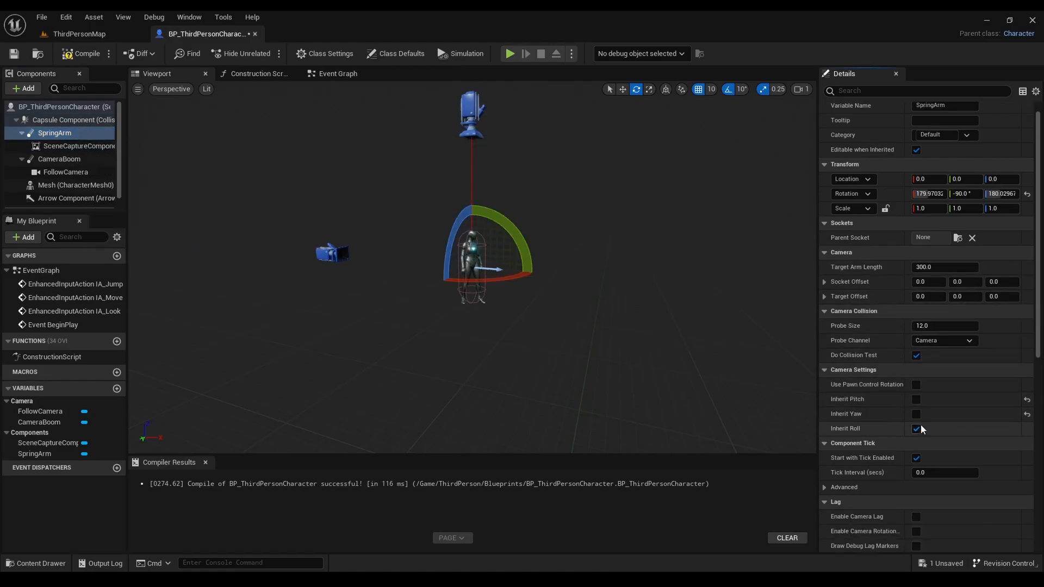
{"action": "left_click", "coordinate": [917, 428]}
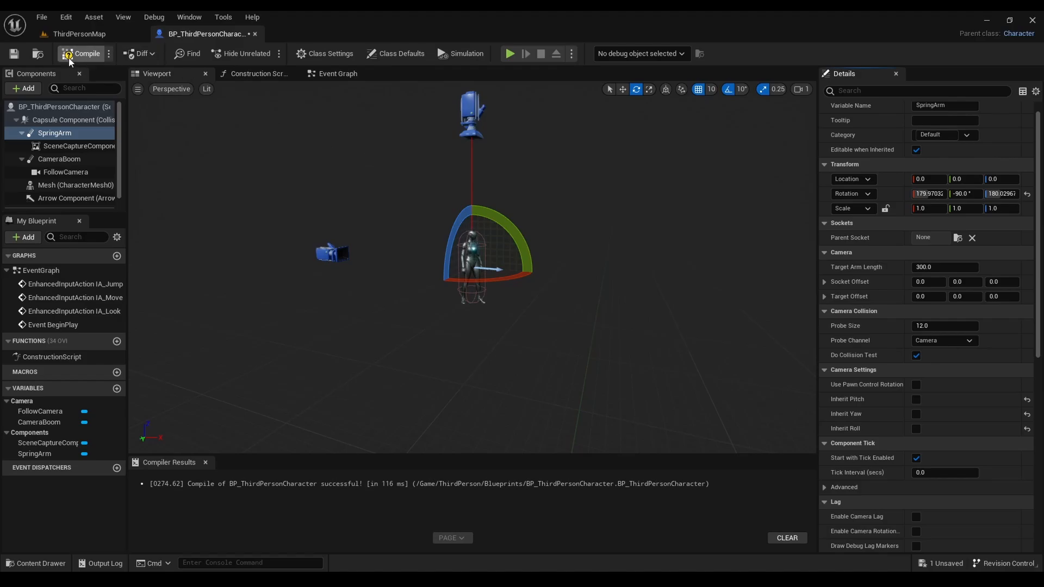
{"action": "left_click", "coordinate": [85, 54]}
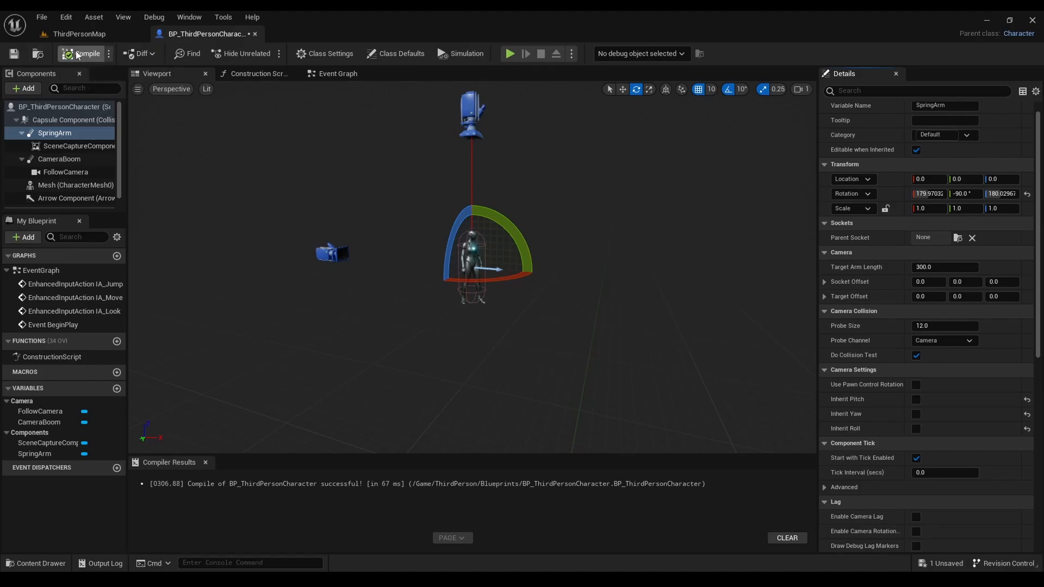
{"action": "left_click", "coordinate": [75, 33]}
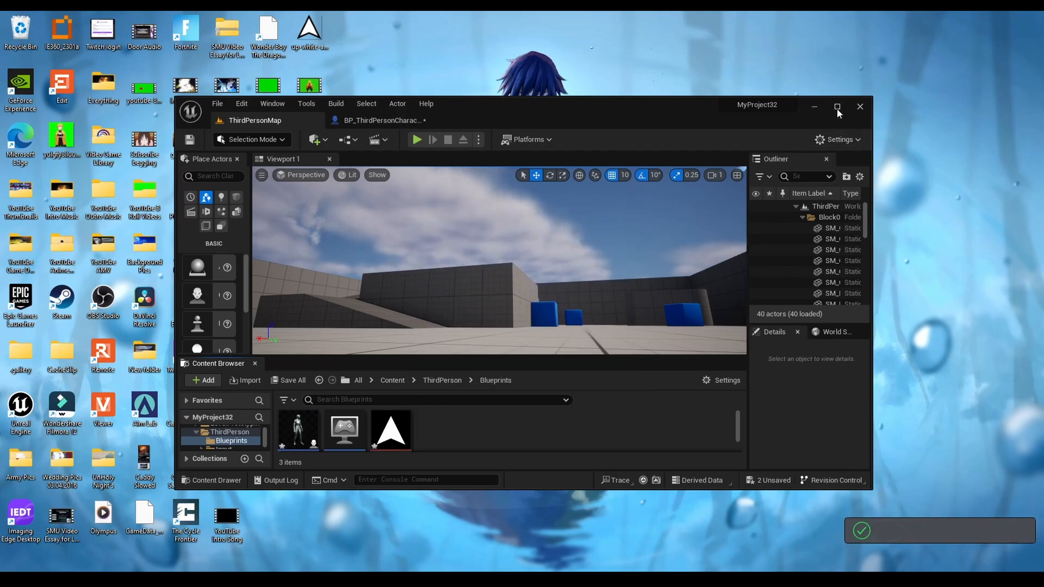
Maximize the Unreal Editor window to fill the screen.
{"action": "left_click", "coordinate": [837, 107]}
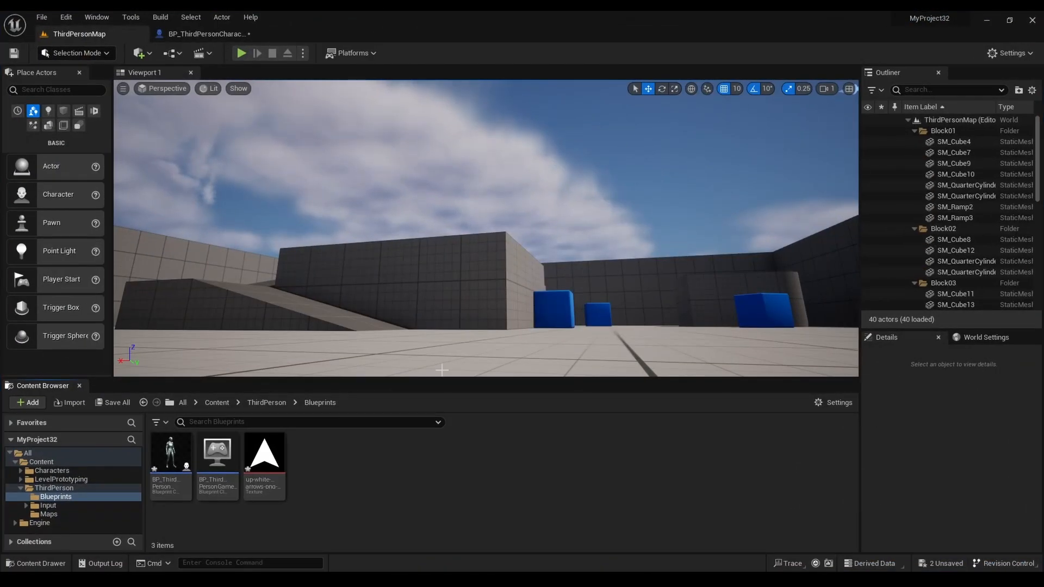
{"action": "mouse_move", "coordinate": [203, 34]}
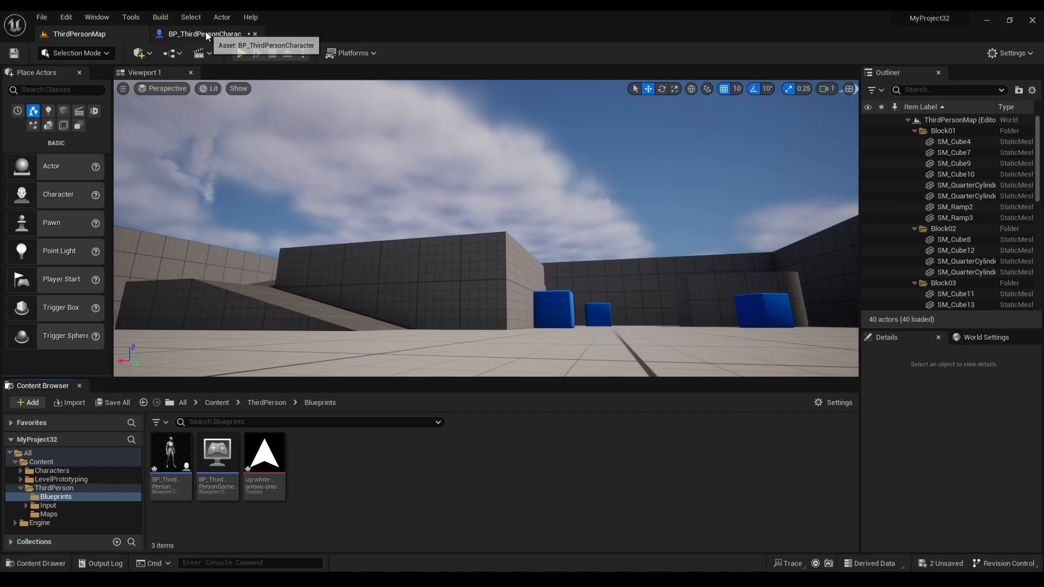
Add a Paper Sprite component to BP_ThirdPersonCharacter, then return to ThirdPersonMap.
{"action": "left_click", "coordinate": [203, 34]}
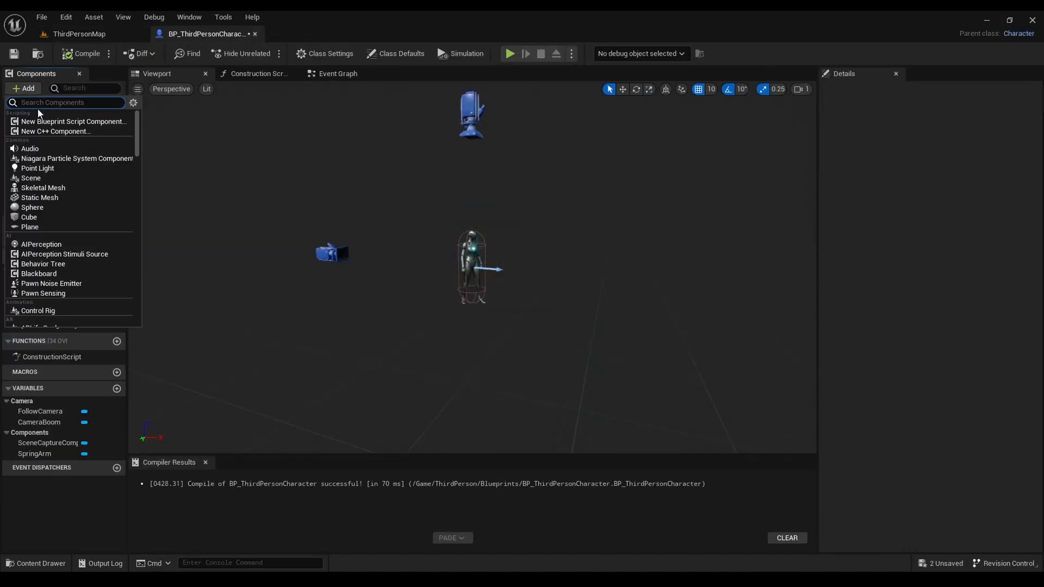
{"action": "type", "text": "sprite"}
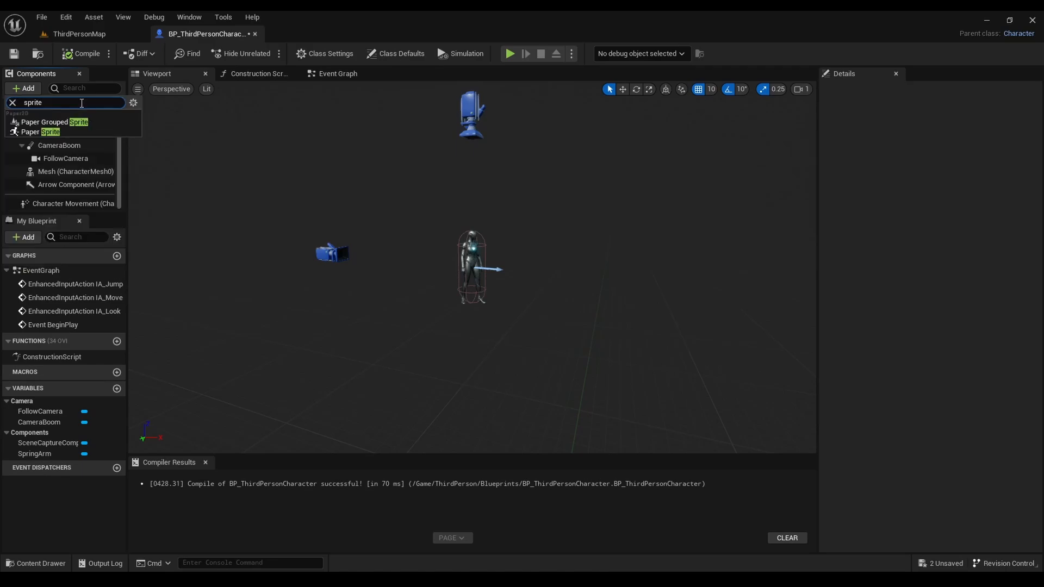
{"action": "mouse_move", "coordinate": [36, 131]}
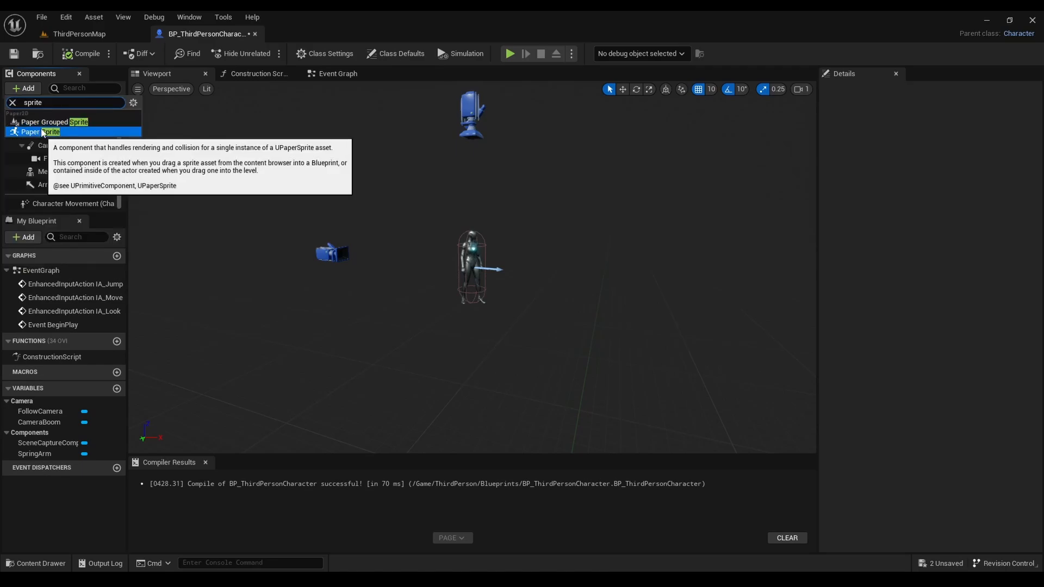
{"action": "left_click", "coordinate": [33, 131]}
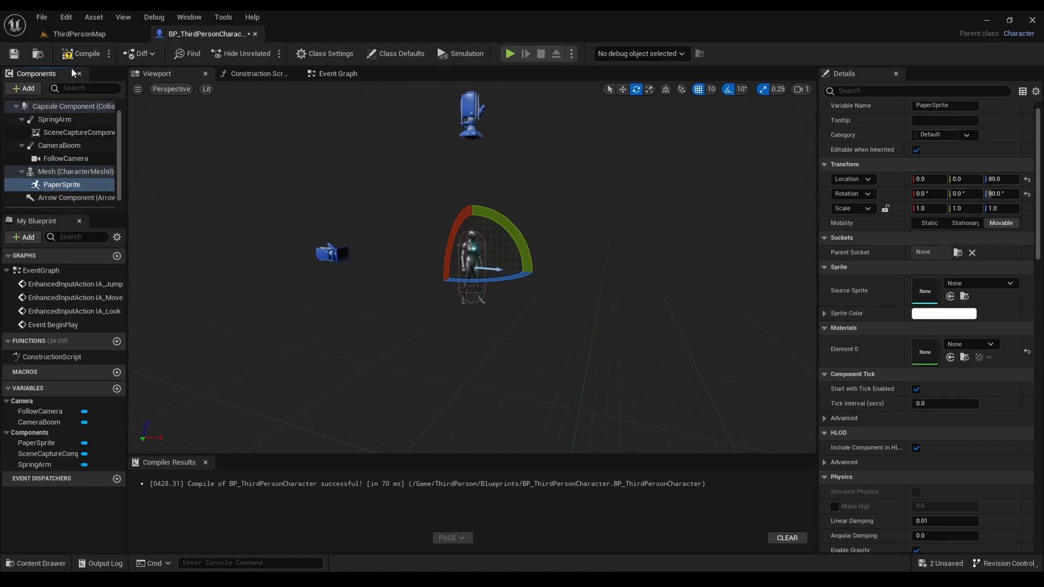
{"action": "left_click", "coordinate": [78, 33]}
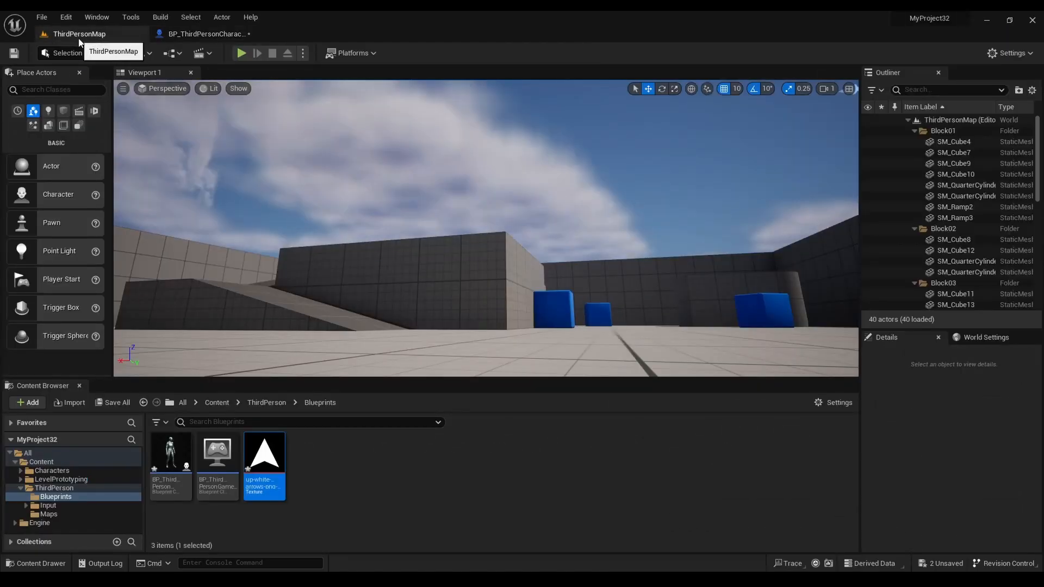
Create a sprite from the white arrow texture with Sprite Actions and select it.
{"action": "right_click", "coordinate": [264, 453]}
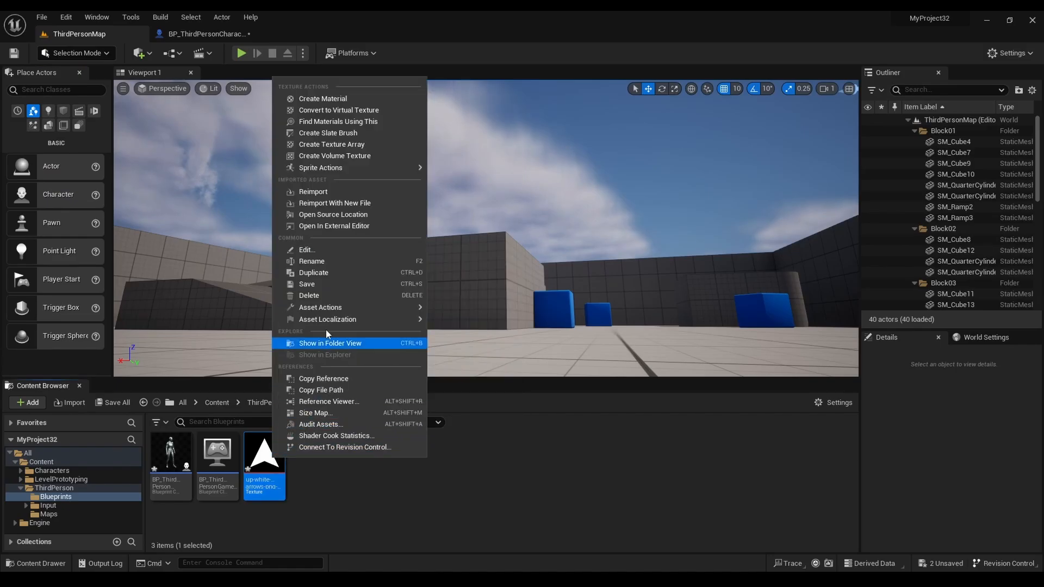
{"action": "mouse_move", "coordinate": [320, 168]}
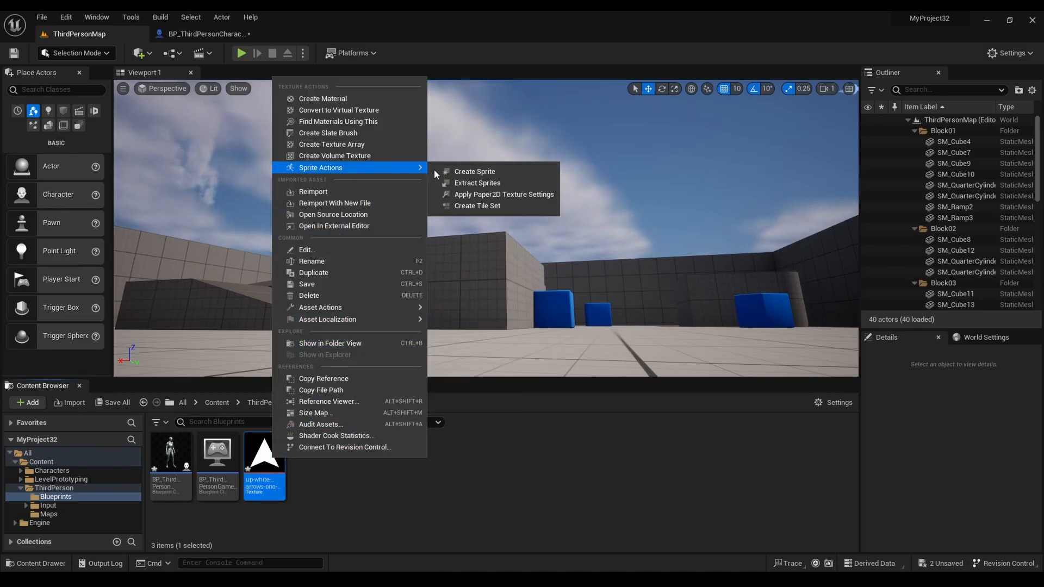
{"action": "left_click", "coordinate": [474, 171]}
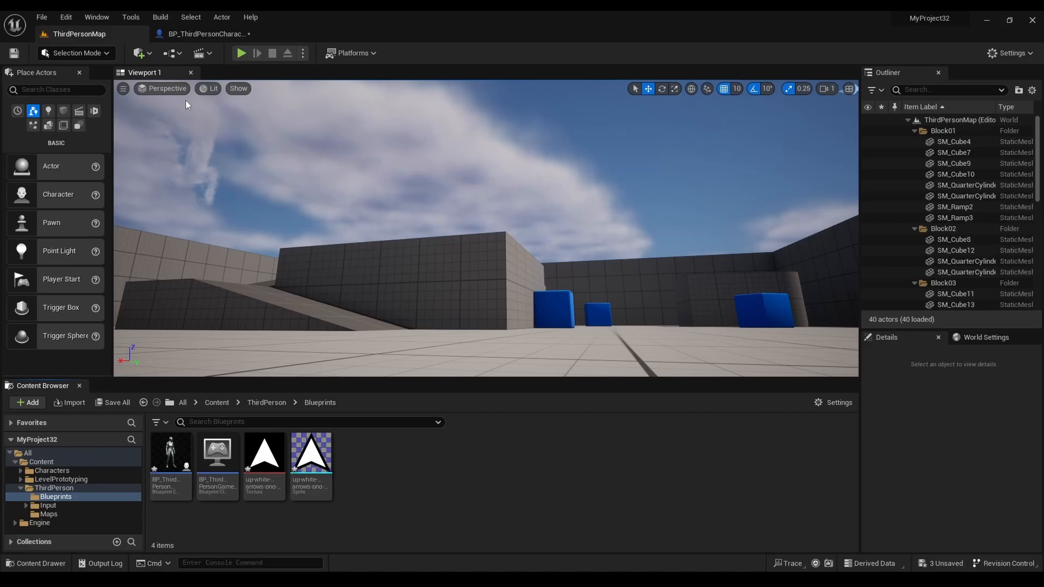
{"action": "left_click", "coordinate": [311, 452]}
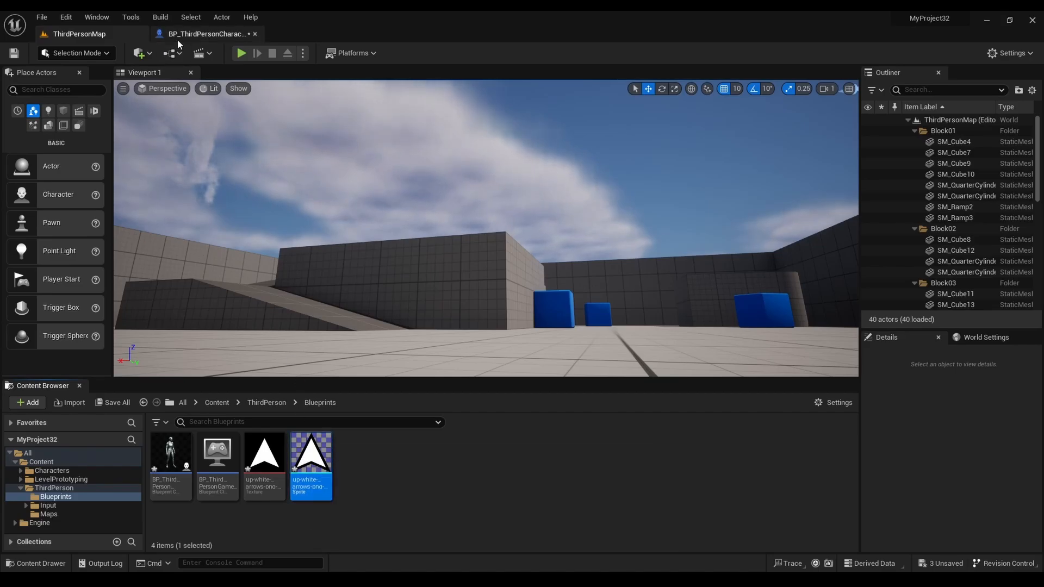
Give PaperSprite the arrow sprite, Location Z 369, Rotation X 90, and compile.
{"action": "left_click", "coordinate": [204, 34]}
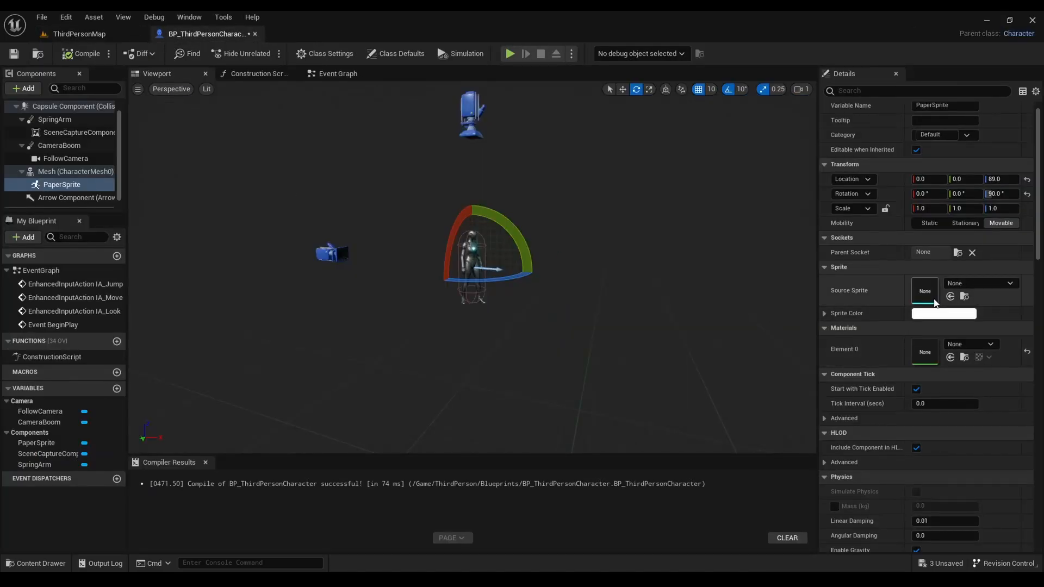
{"action": "left_click", "coordinate": [1010, 283]}
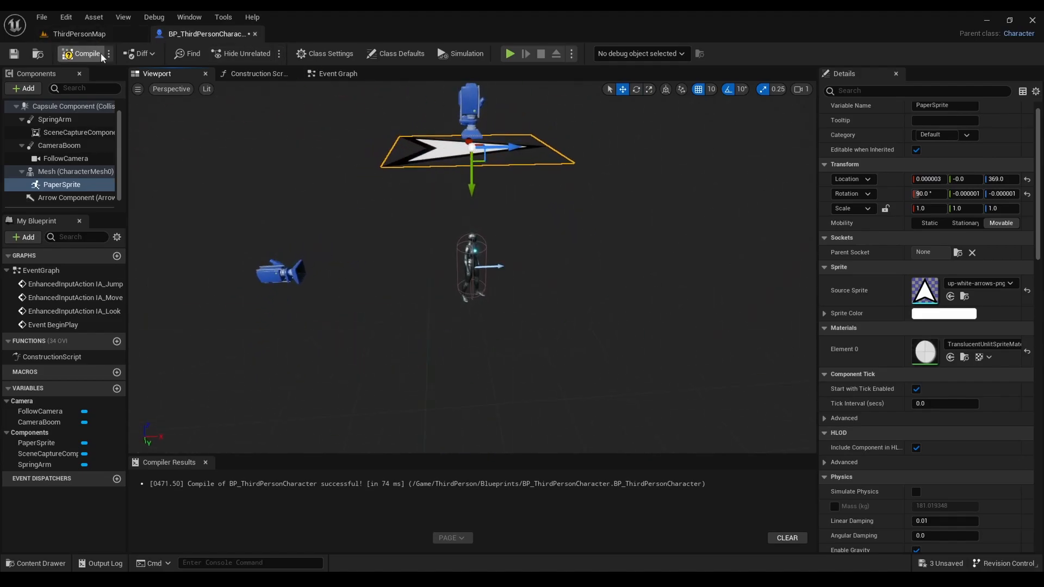
{"action": "left_click", "coordinate": [82, 53]}
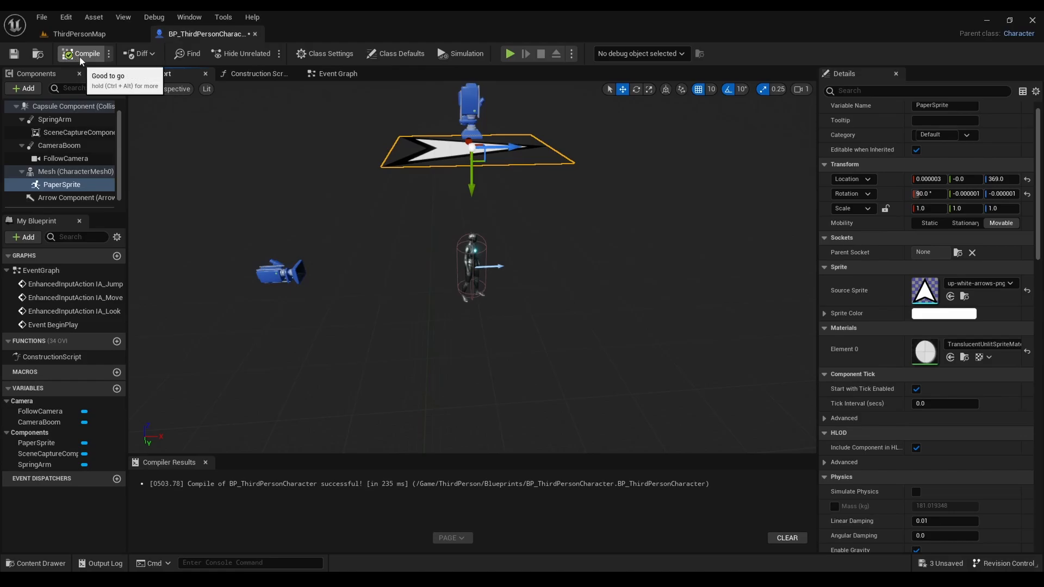
Enable Owner No See on PaperSprite under Rendering > Advanced and recompile.
{"action": "left_click", "coordinate": [84, 53]}
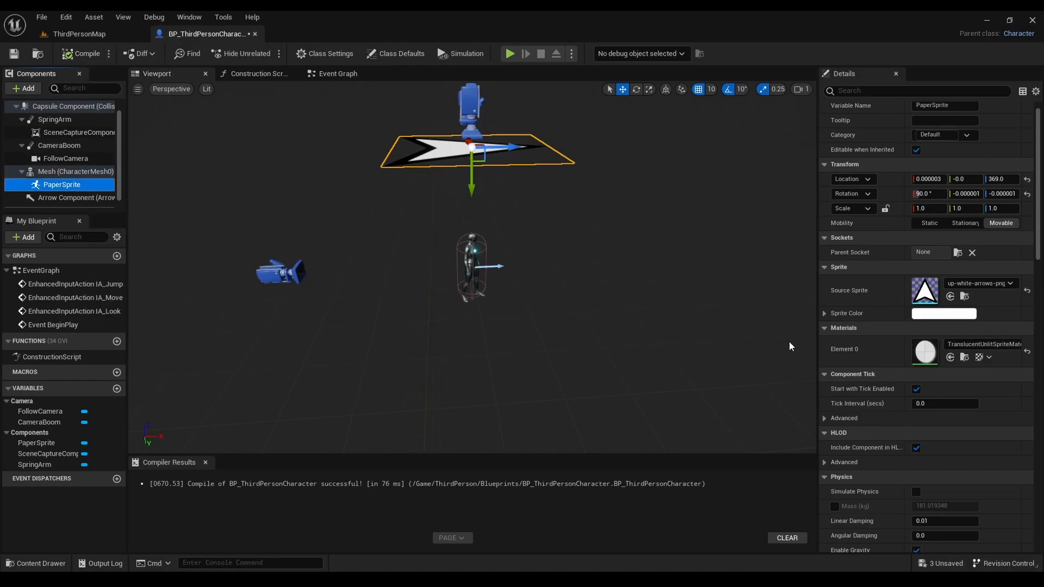
{"action": "scroll", "scroll_direction": "down", "scroll_amount": 3}
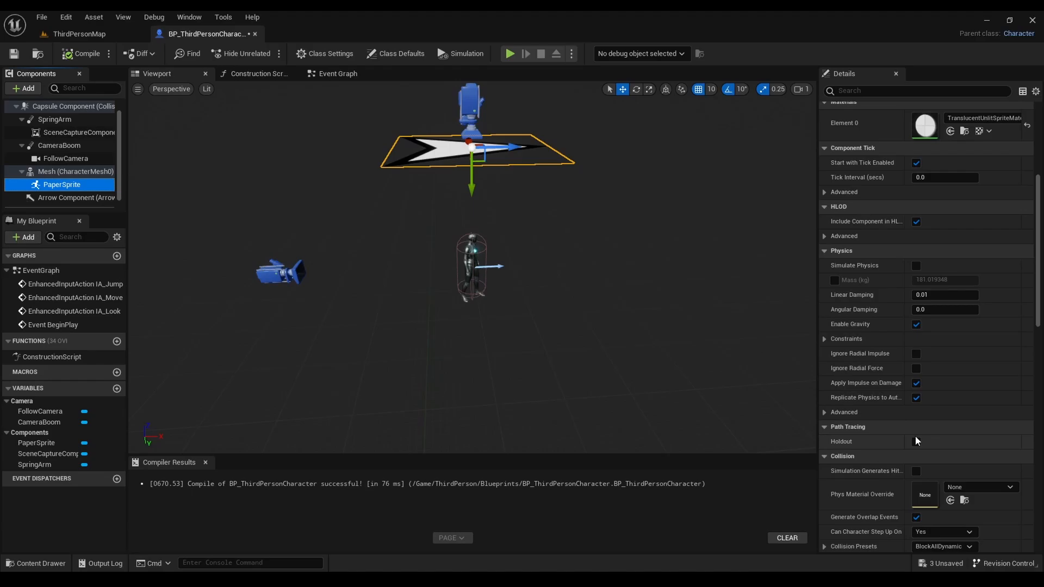
{"action": "scroll", "scroll_direction": "down", "scroll_amount": 3}
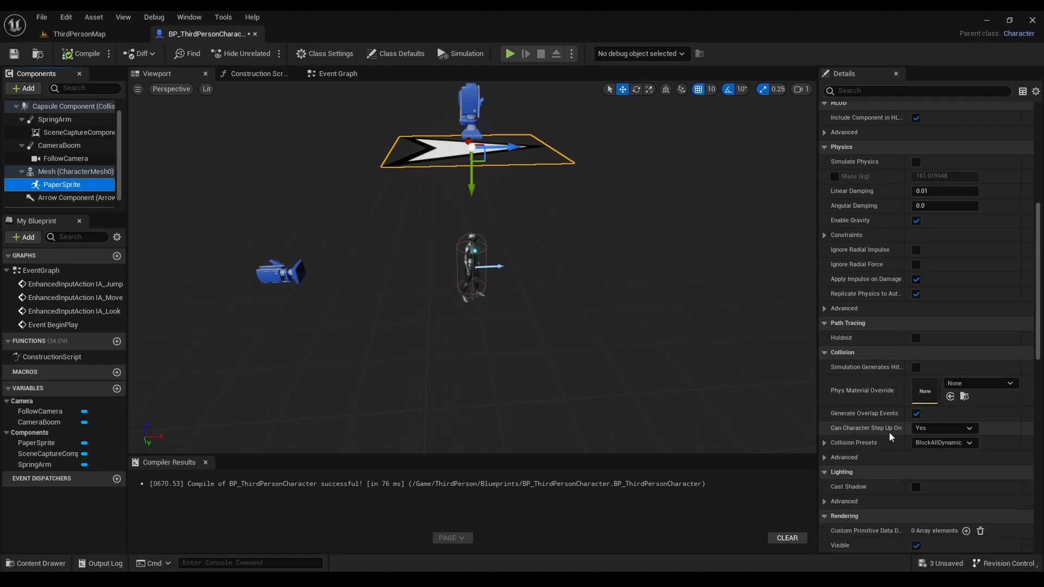
{"action": "scroll", "scroll_direction": "down", "scroll_amount": 3}
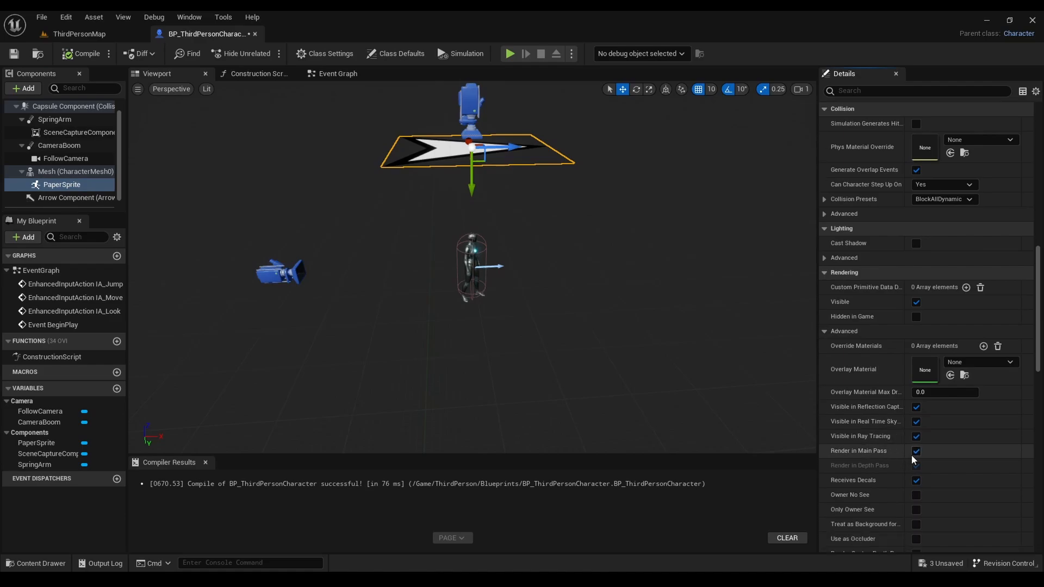
{"action": "scroll", "scroll_direction": "down", "scroll_amount": 3}
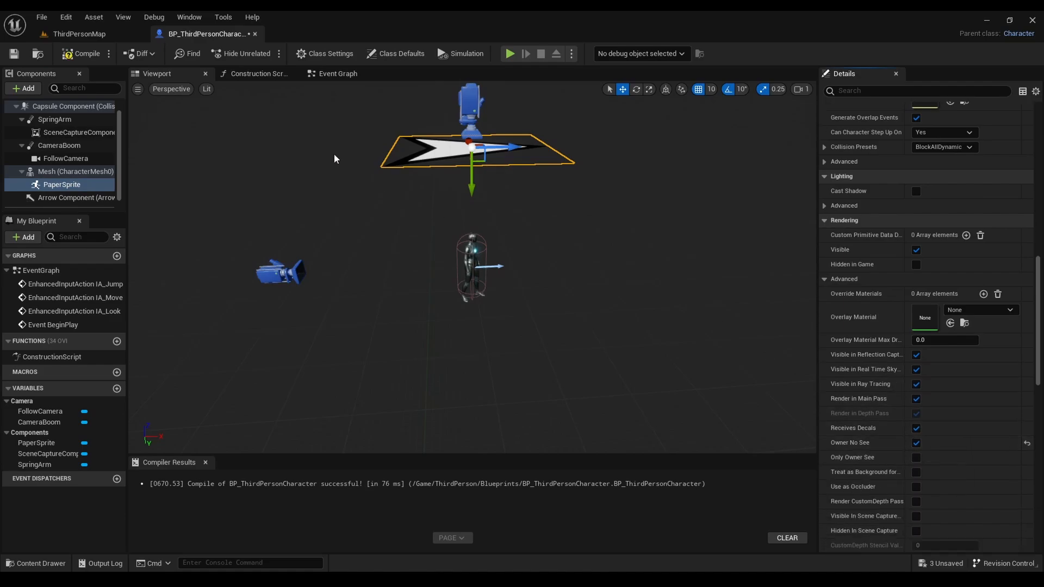
{"action": "left_click", "coordinate": [83, 53]}
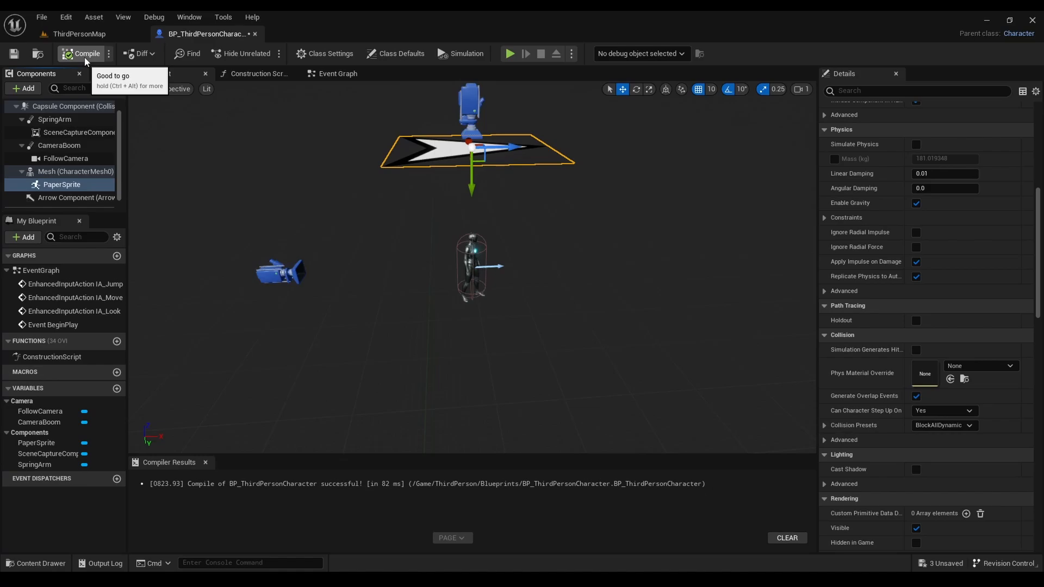
{"action": "mouse_move", "coordinate": [78, 131]}
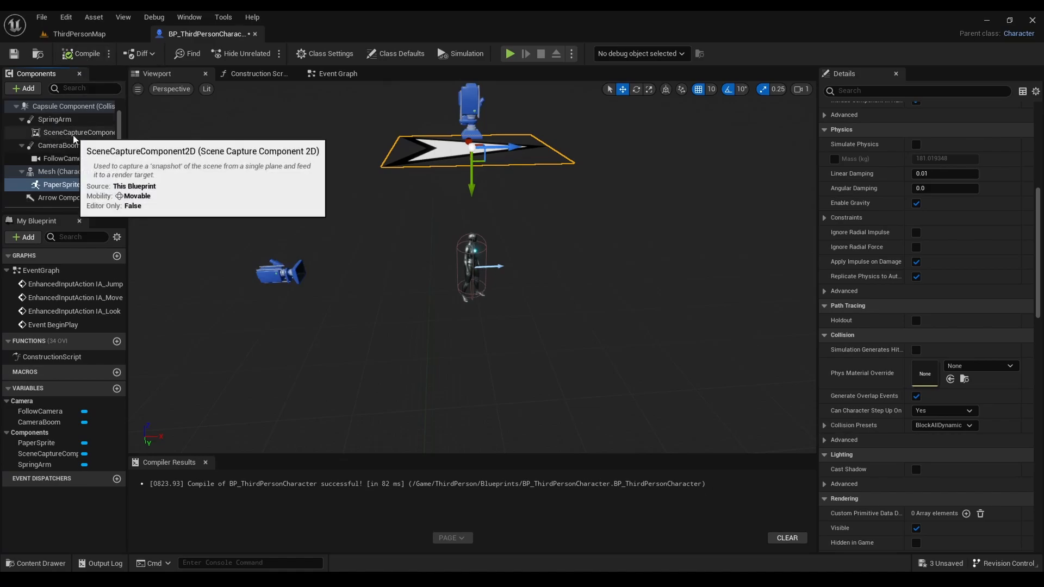
Create and save a new Render Target as the scene capture's Texture Target, then compile.
{"action": "left_click", "coordinate": [78, 131]}
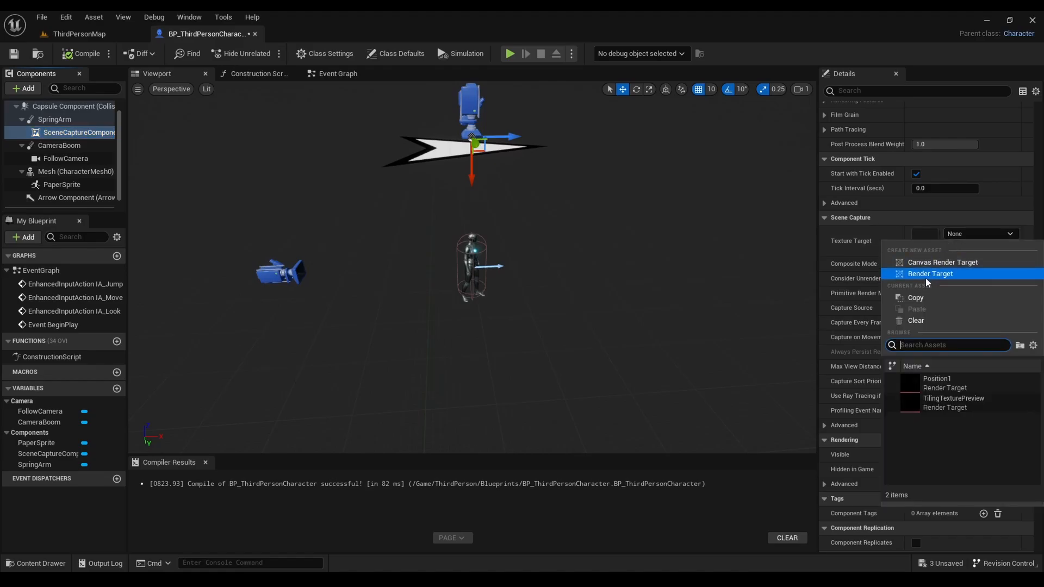
{"action": "left_click", "coordinate": [929, 274]}
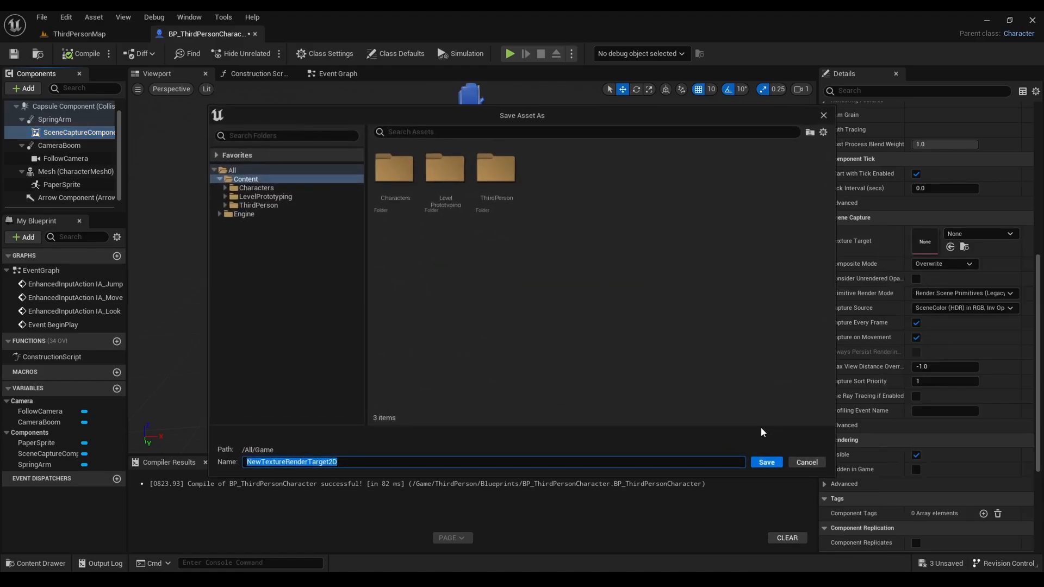
{"action": "left_click", "coordinate": [766, 462]}
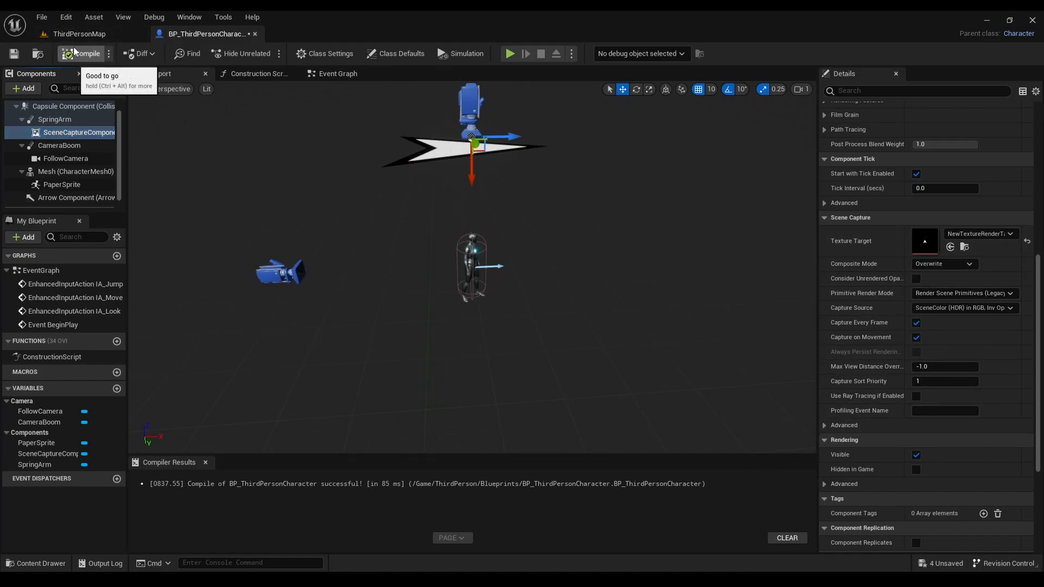
{"action": "left_click", "coordinate": [78, 33]}
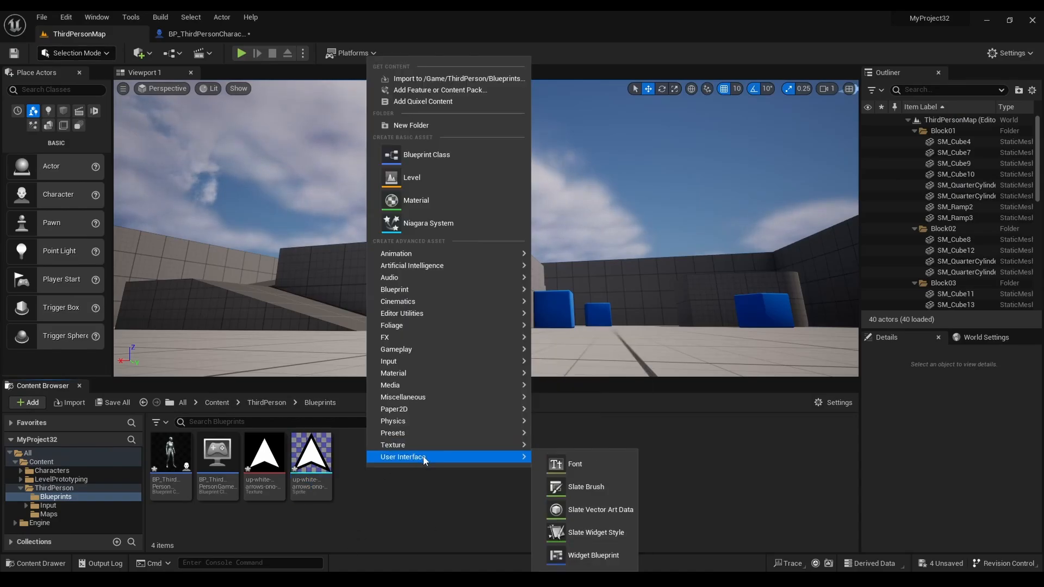
Create the MiniMap Widget Blueprint with User Widget as its parent class.
{"action": "left_click", "coordinate": [592, 555]}
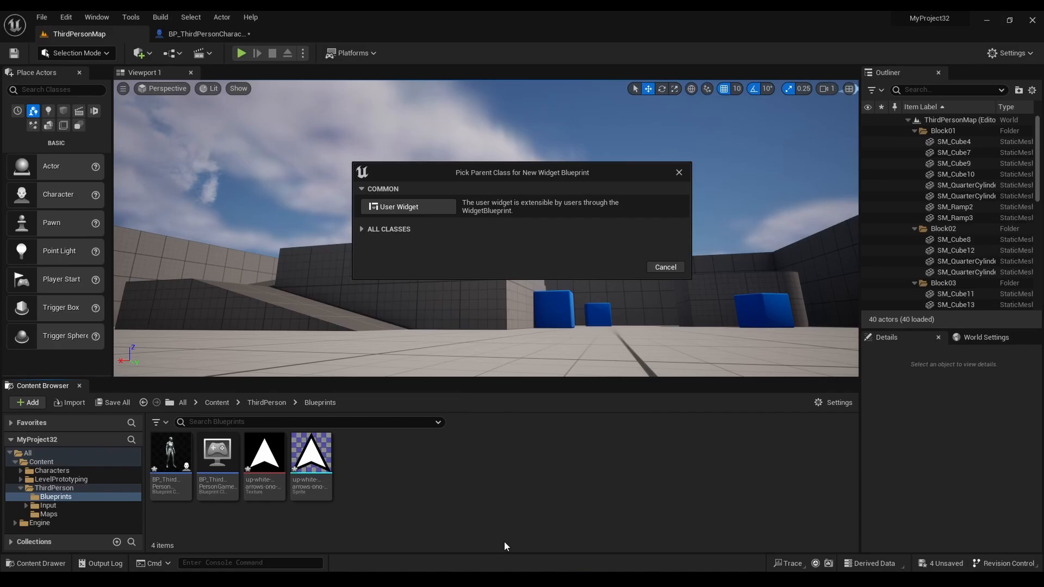
{"action": "left_click", "coordinate": [400, 206]}
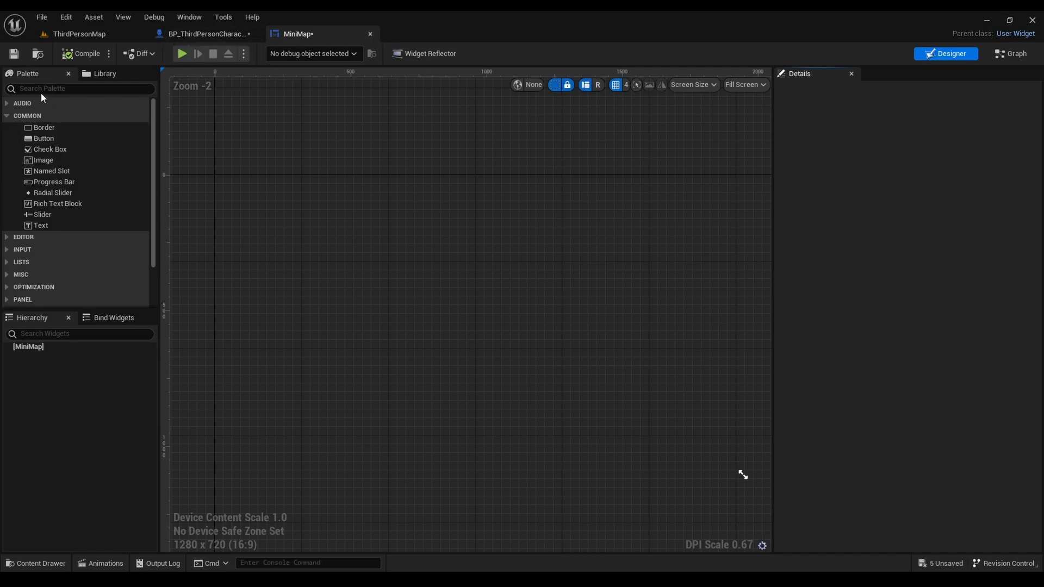
Add a Canvas Panel to MiniMap with a square Image in its lower-right corner.
{"action": "type", "text": "canvas"}
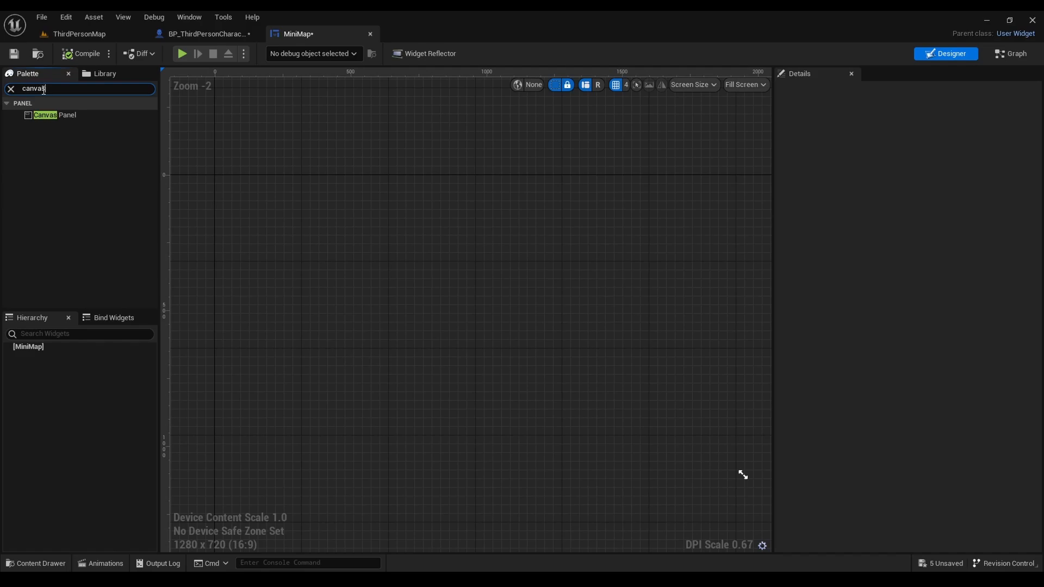
{"action": "left_click", "coordinate": [56, 115]}
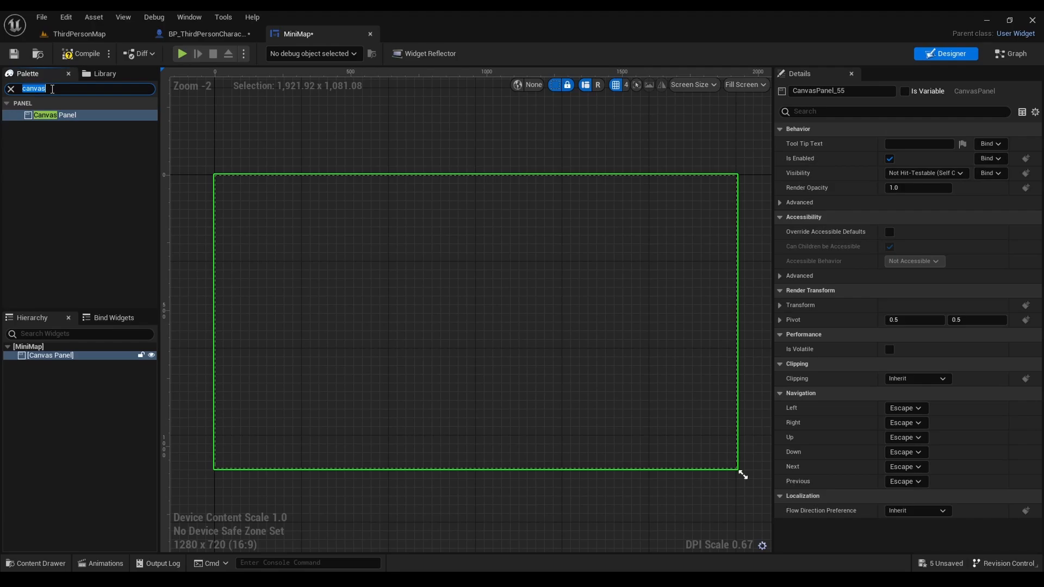
{"action": "type", "text": "image"}
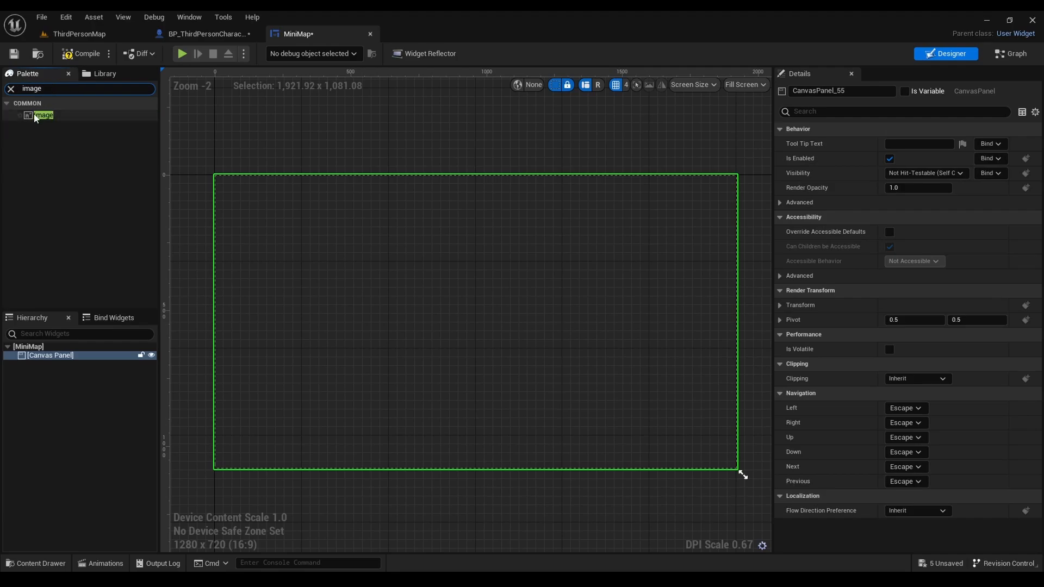
{"action": "left_click_drag", "start_coordinate": [42, 115], "coordinate": [275, 223]}
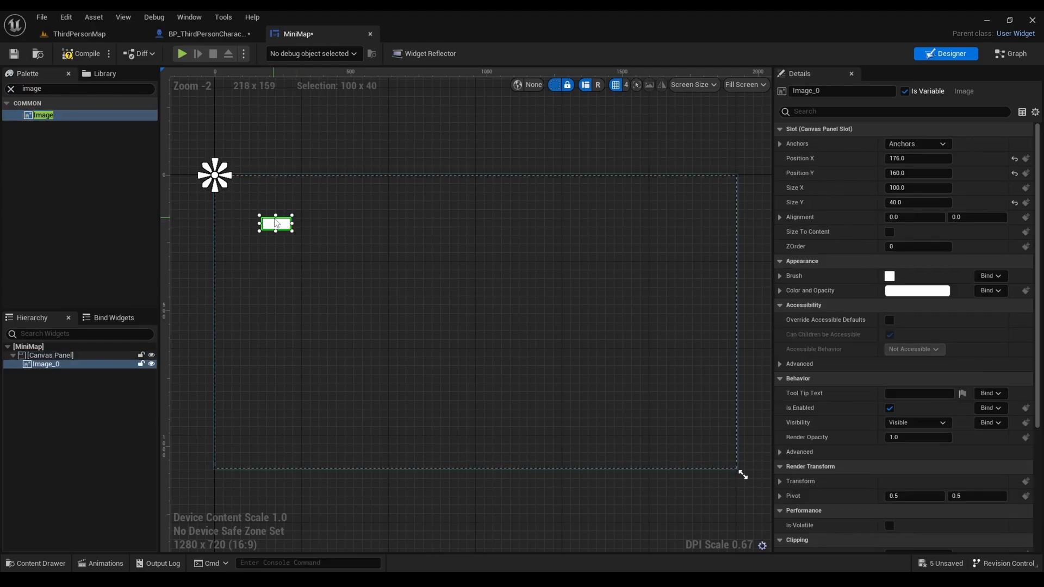
{"action": "left_click_drag", "start_coordinate": [275, 223], "coordinate": [696, 437]}
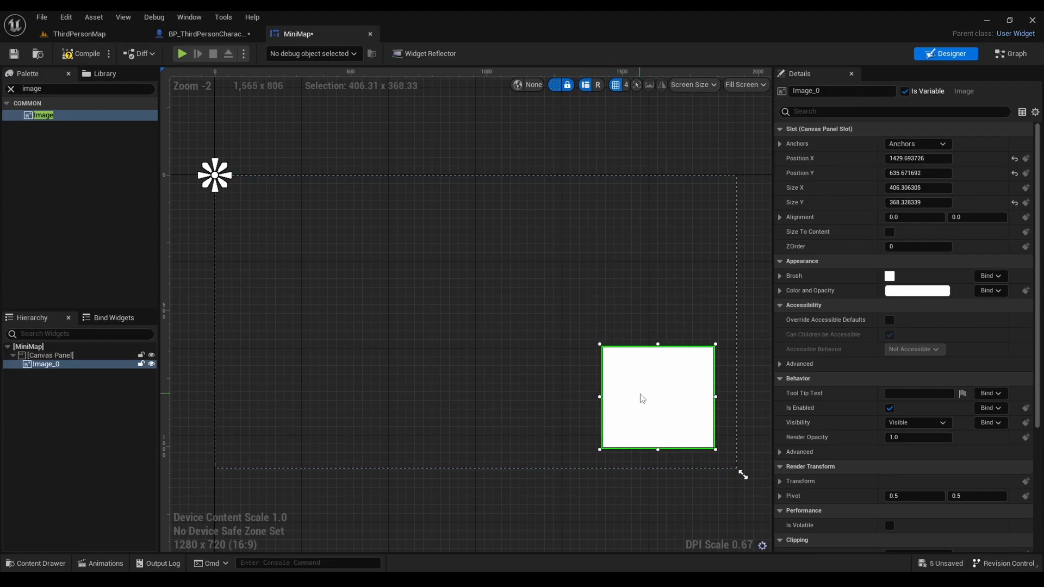
{"action": "left_click_drag", "start_coordinate": [658, 398], "coordinate": [671, 410]}
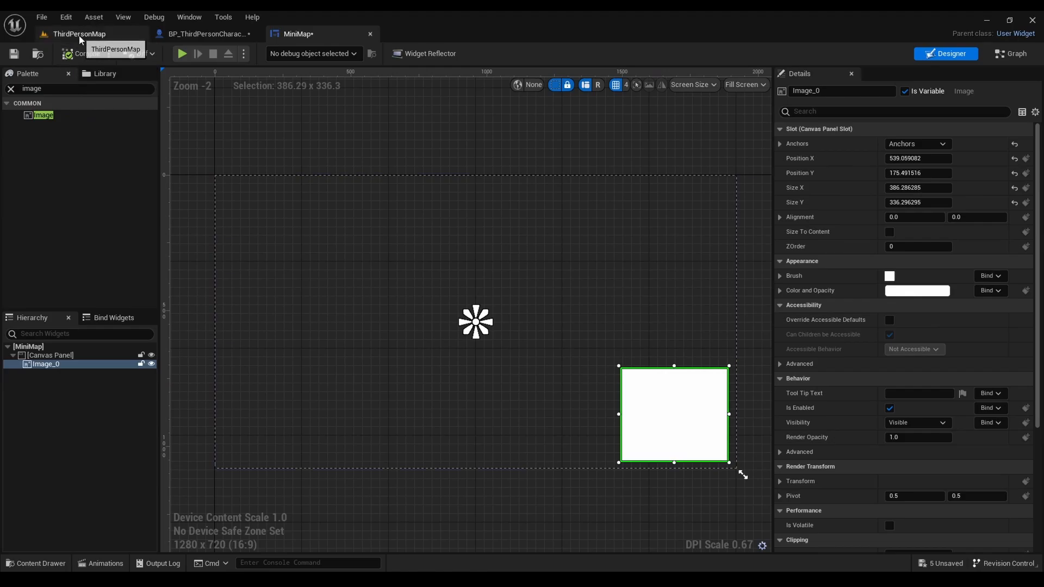
{"action": "left_click", "coordinate": [78, 33]}
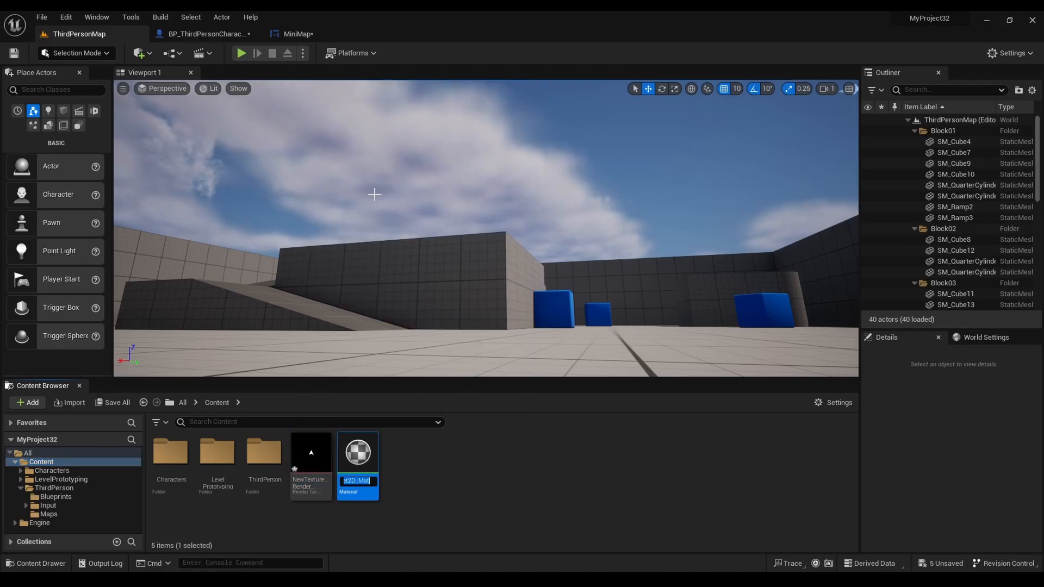
Set the render-target material's domain to User Interface and save it.
{"action": "double_click", "coordinate": [358, 453]}
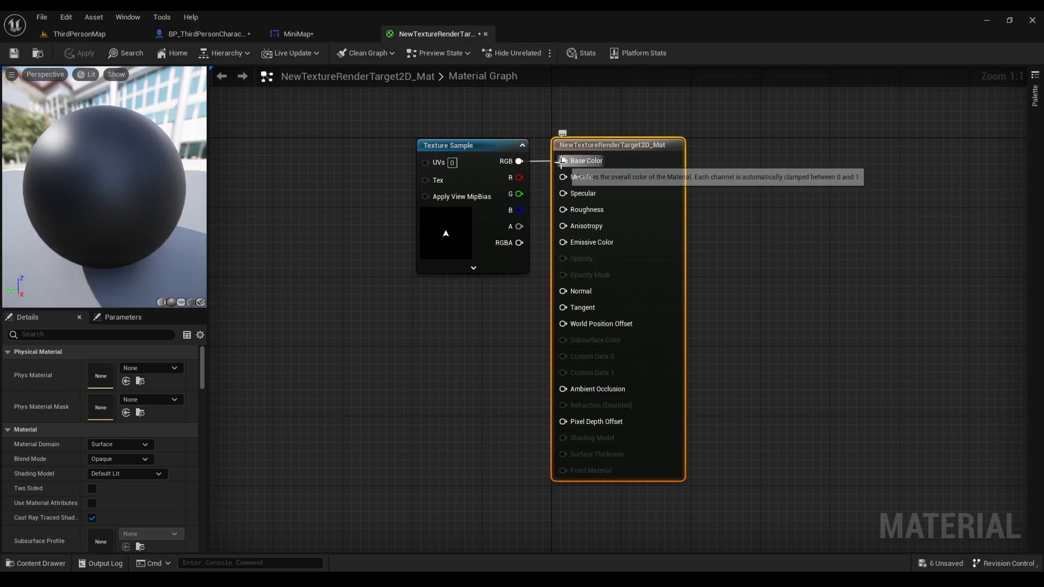
{"action": "left_click", "coordinate": [120, 445]}
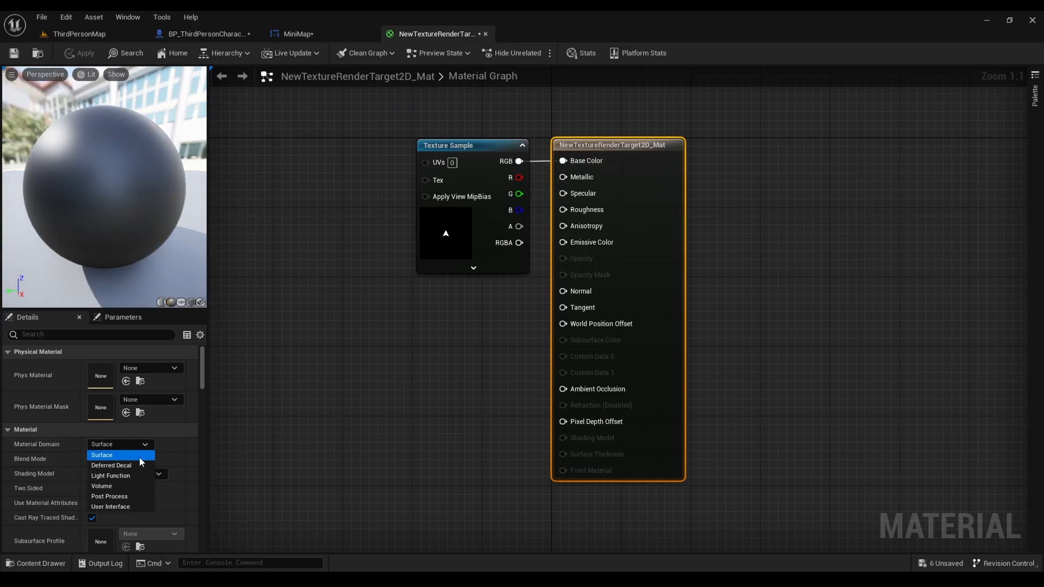
{"action": "left_click", "coordinate": [110, 507]}
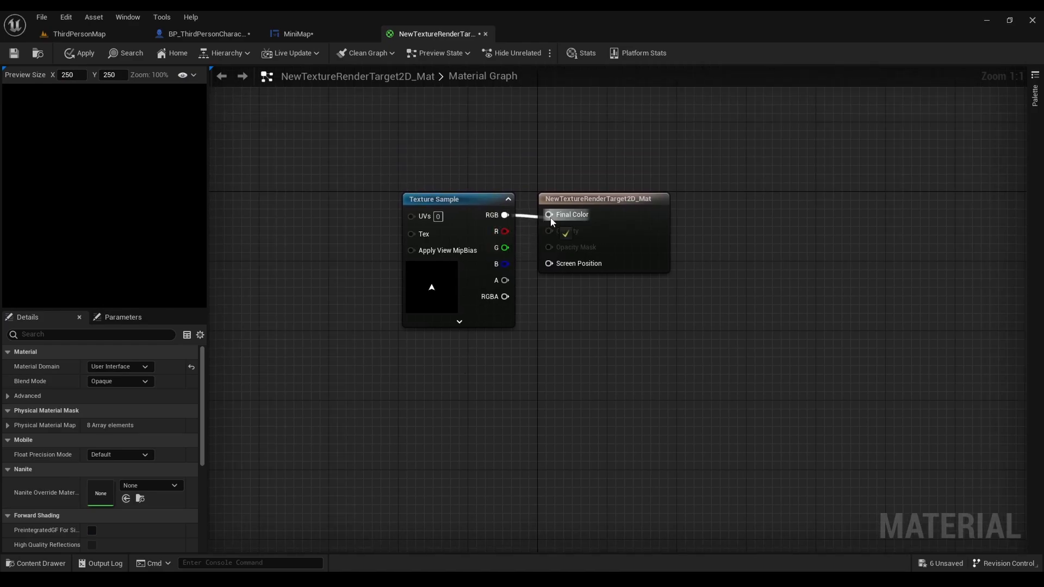
{"action": "mouse_move", "coordinate": [13, 53]}
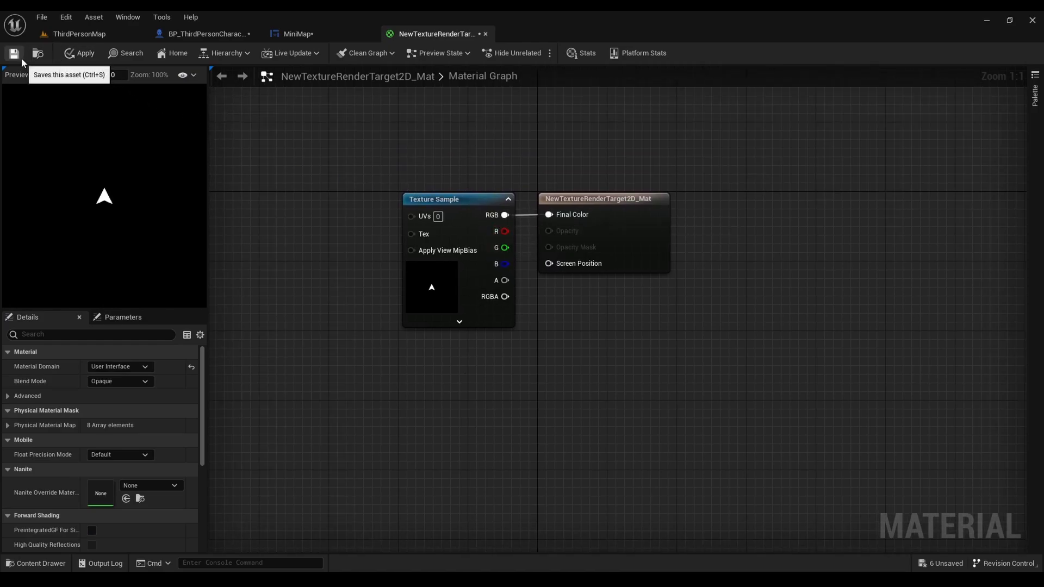
{"action": "left_click", "coordinate": [79, 34]}
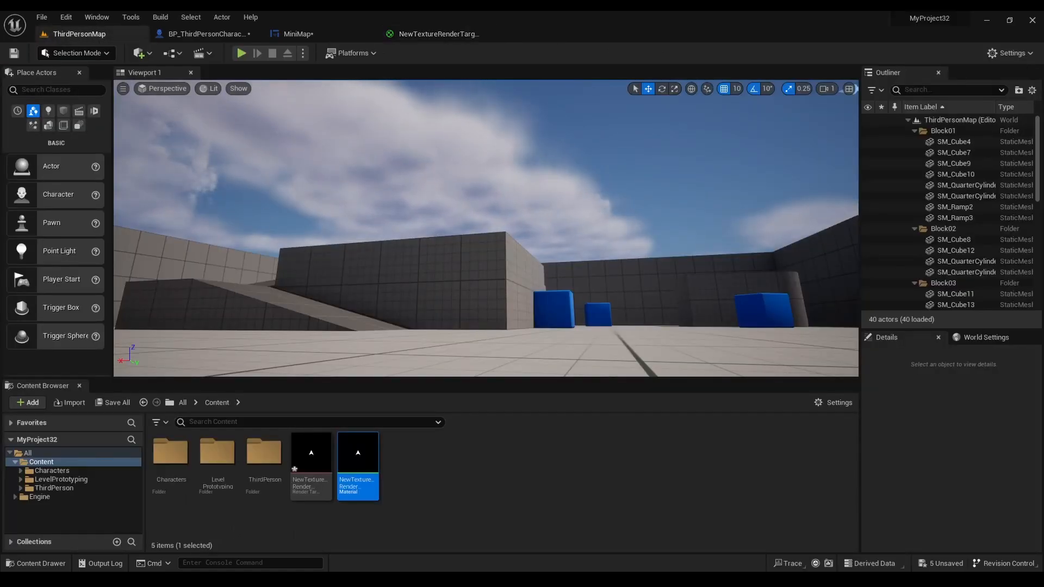
{"action": "mouse_move", "coordinate": [358, 460]}
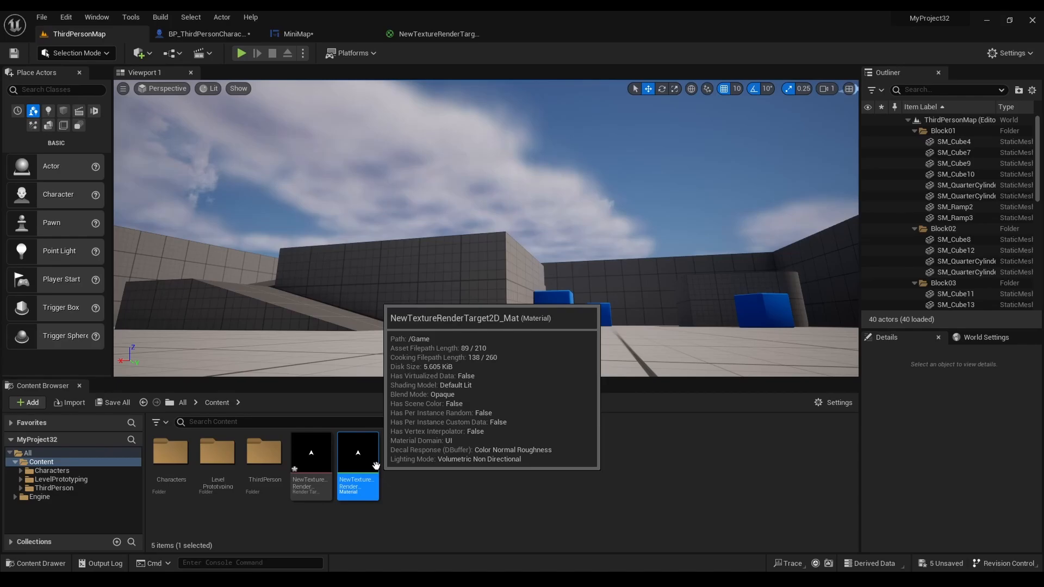
Set the MiniMap Image brush to the NewTextureRenderTarget2D_Mat material.
{"action": "left_click", "coordinate": [294, 34]}
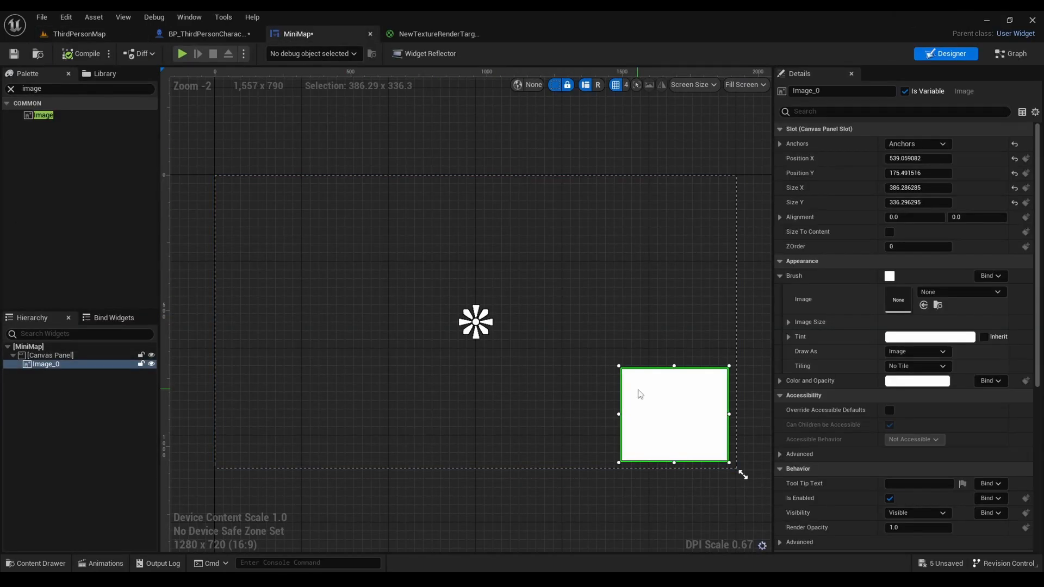
{"action": "left_click", "coordinate": [923, 304]}
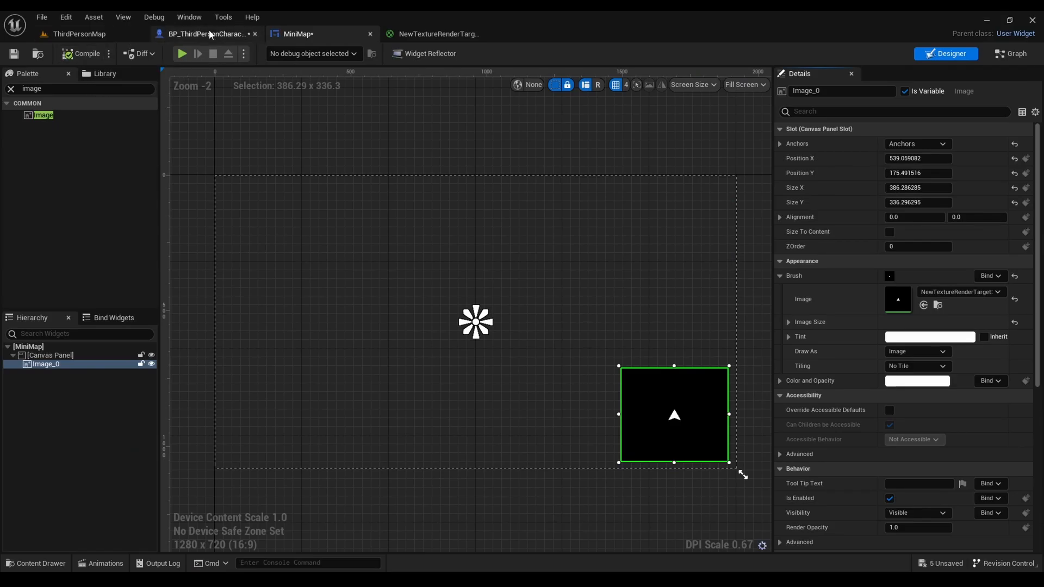
{"action": "left_click", "coordinate": [207, 34]}
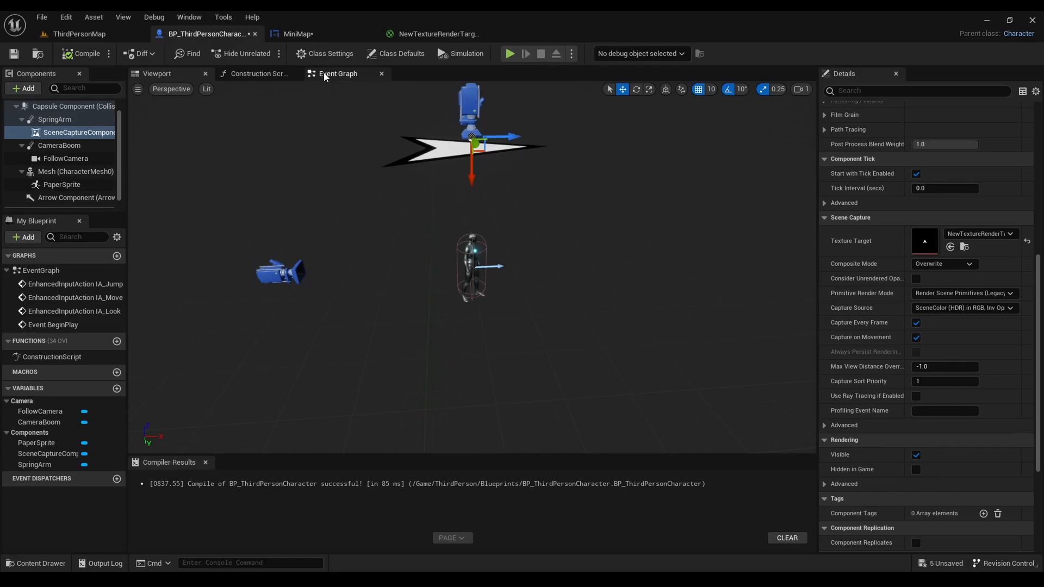
In the character Event Graph, add a Create Widget node with class MiniMap.
{"action": "left_click", "coordinate": [337, 73]}
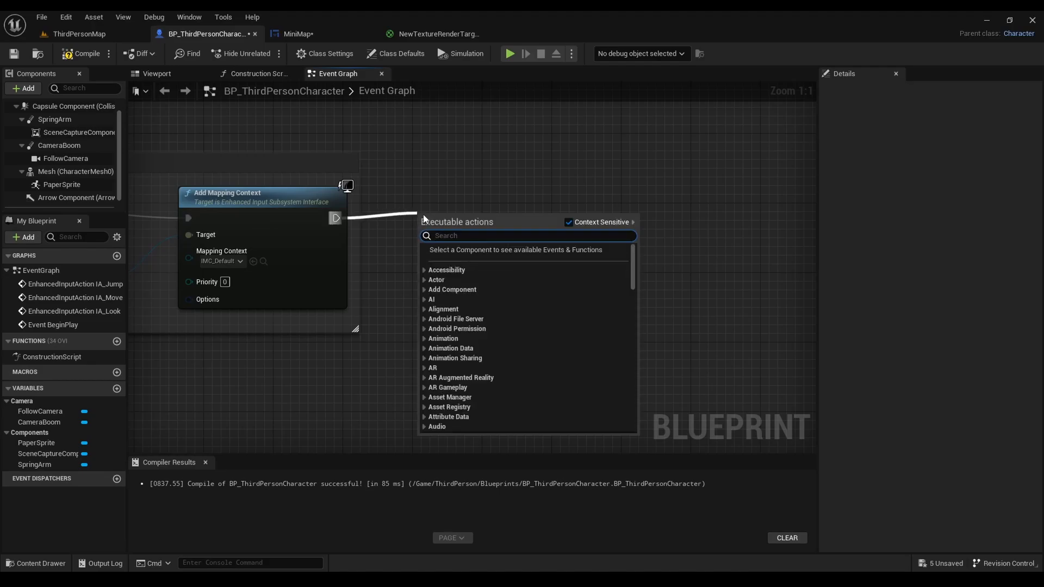
{"action": "type", "text": "crea"}
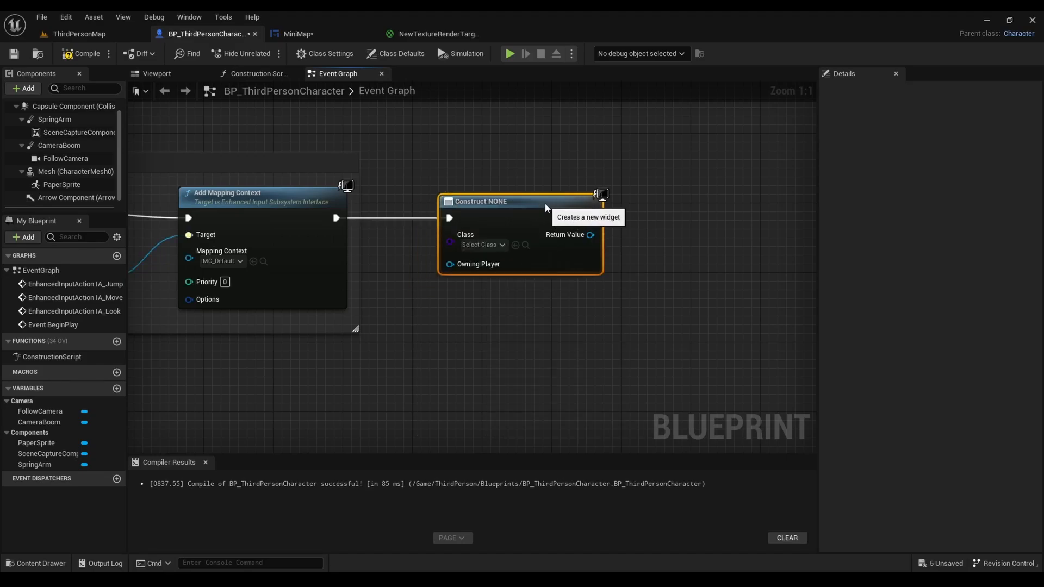
{"action": "left_click", "coordinate": [480, 245]}
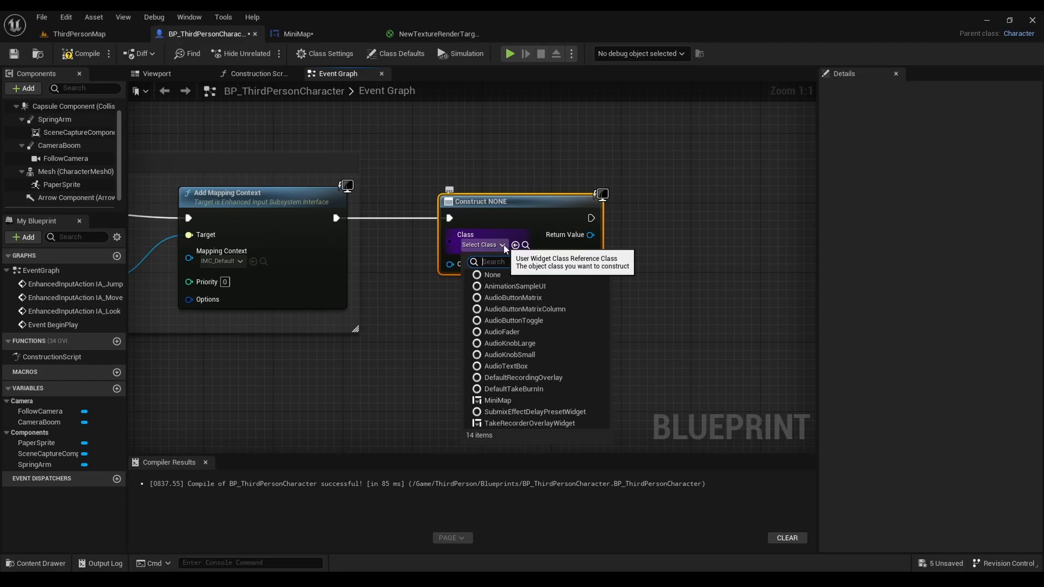
{"action": "type", "text": "min"}
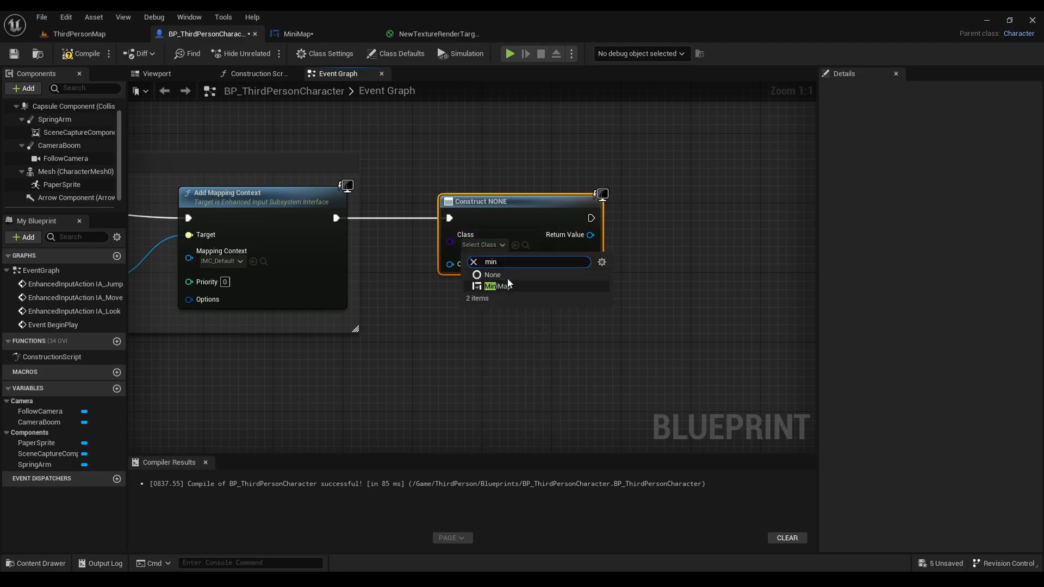
{"action": "left_click", "coordinate": [496, 286]}
{"action": "type", "text": "add to vi"}
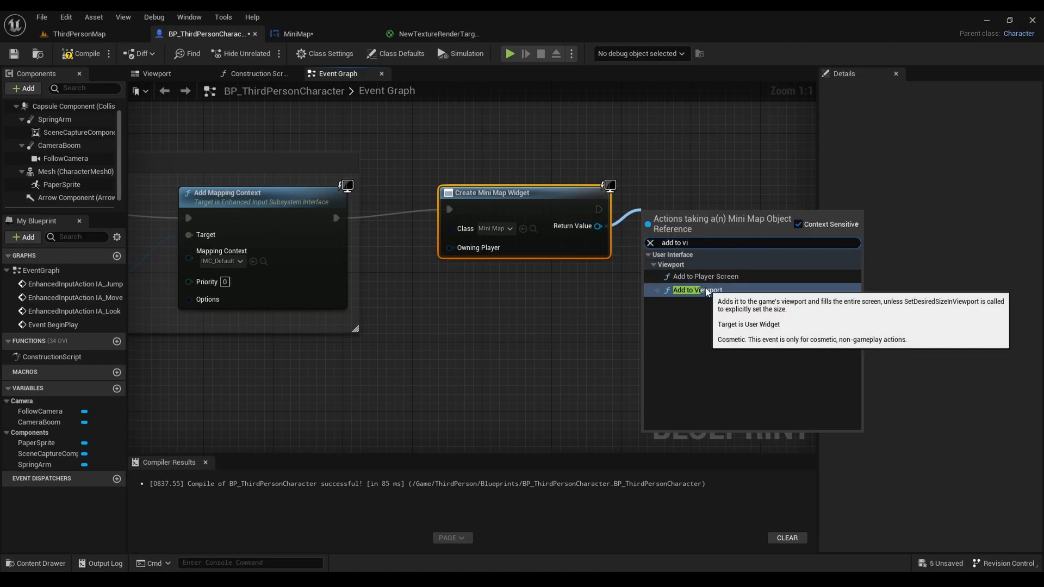
Add the widget to the viewport with Get Player Controller as owner, and compile.
{"action": "left_click", "coordinate": [697, 290]}
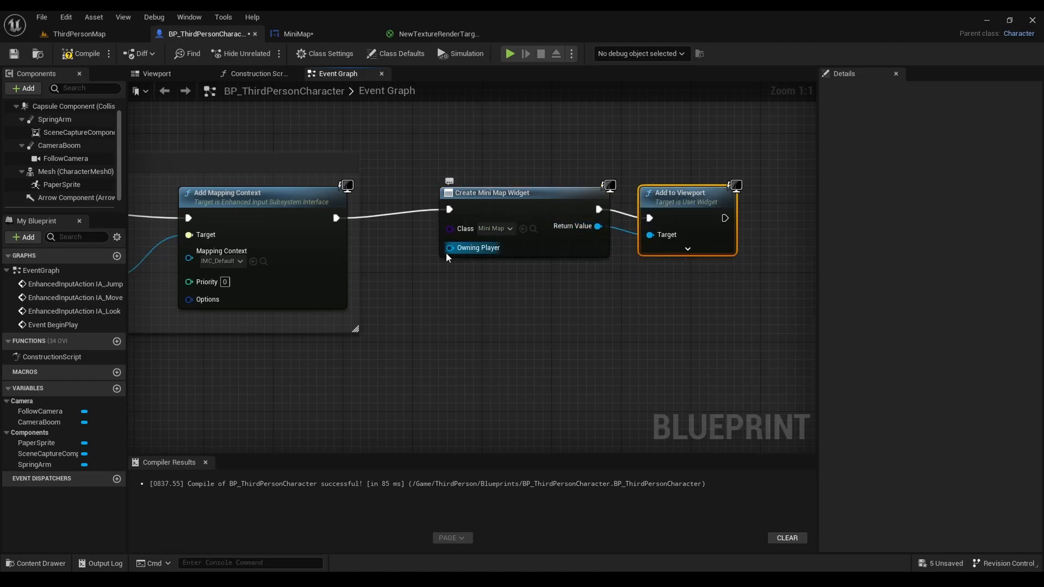
{"action": "left_click_drag", "start_coordinate": [450, 247], "coordinate": [452, 305]}
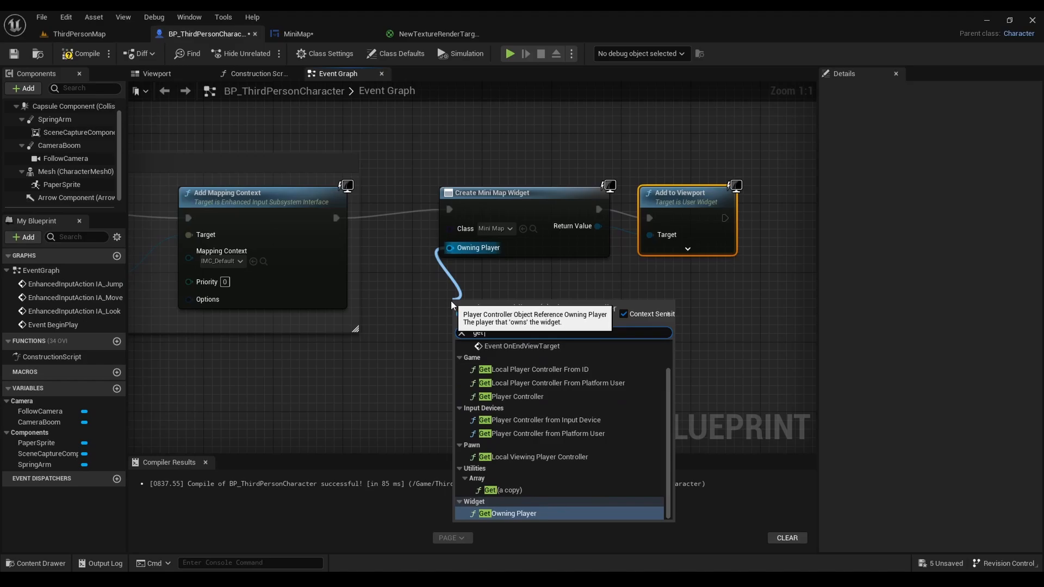
{"action": "type", "text": "player con"}
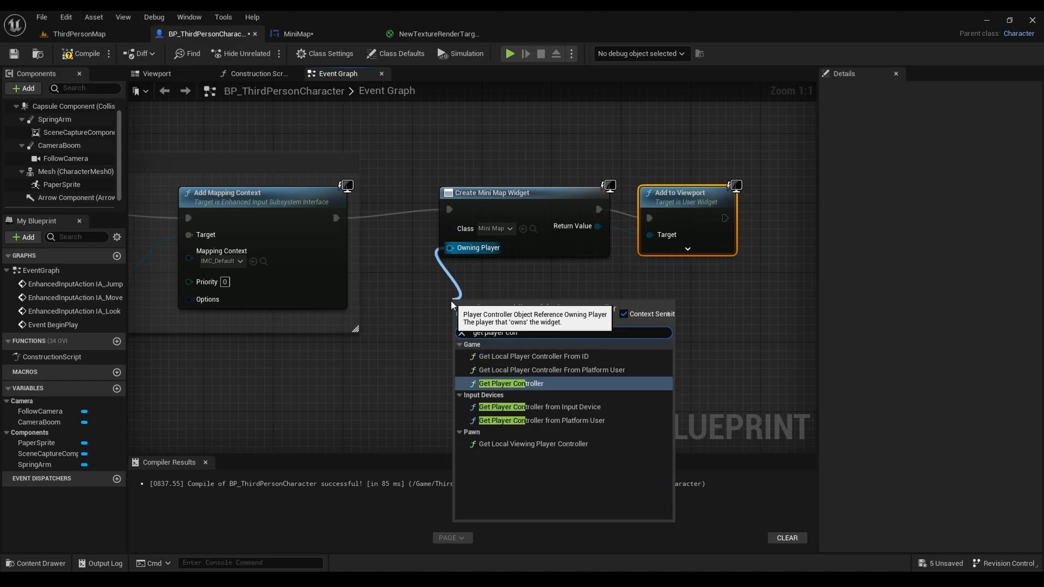
{"action": "left_click", "coordinate": [511, 383]}
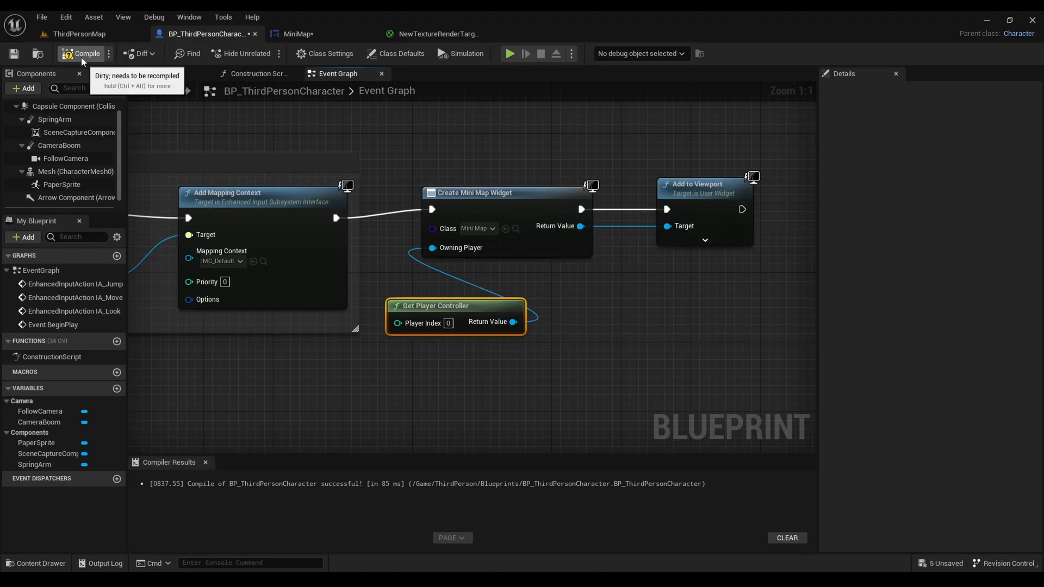
{"action": "left_click", "coordinate": [79, 34]}
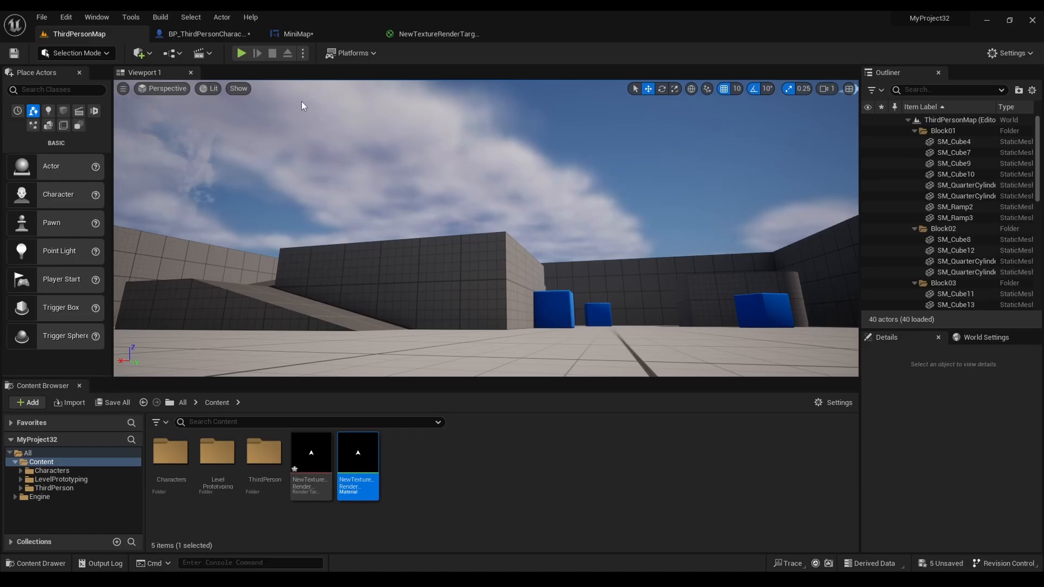
Playtest the level to check the minimap and player arrow, then stop.
{"action": "left_click", "coordinate": [241, 53]}
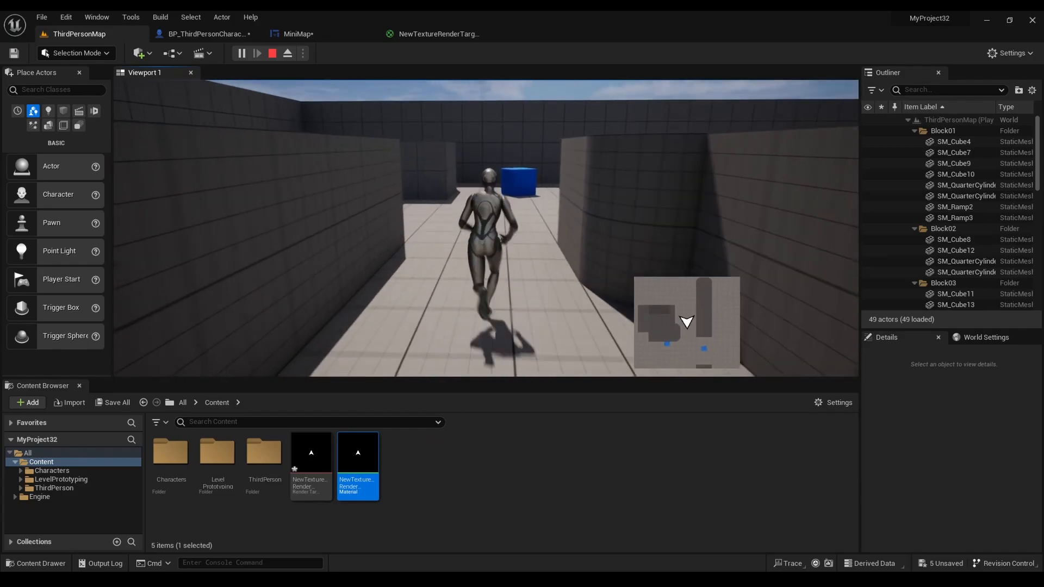
{"action": "left_click", "coordinate": [270, 53]}
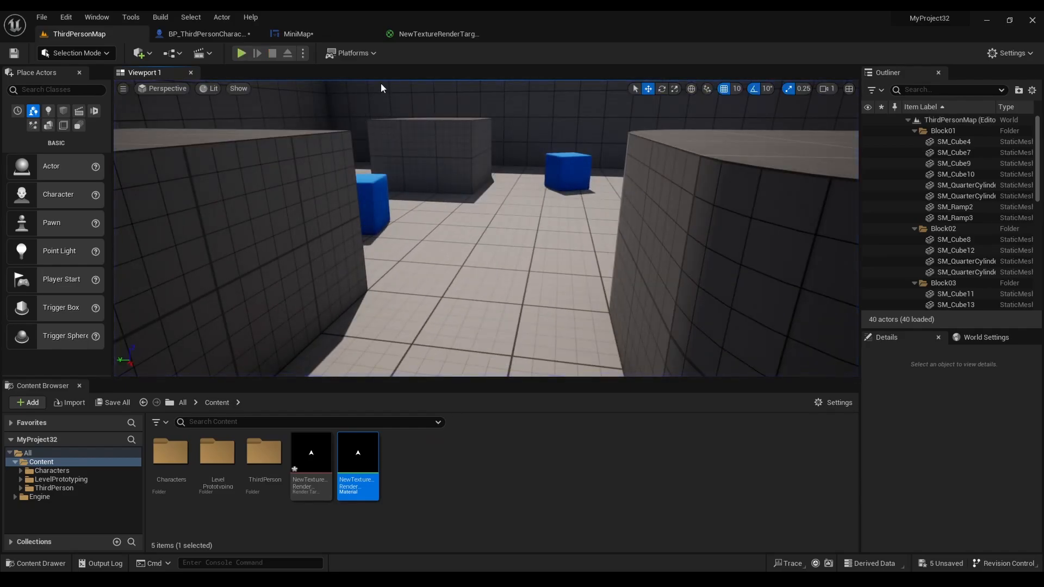
{"action": "left_click", "coordinate": [436, 34]}
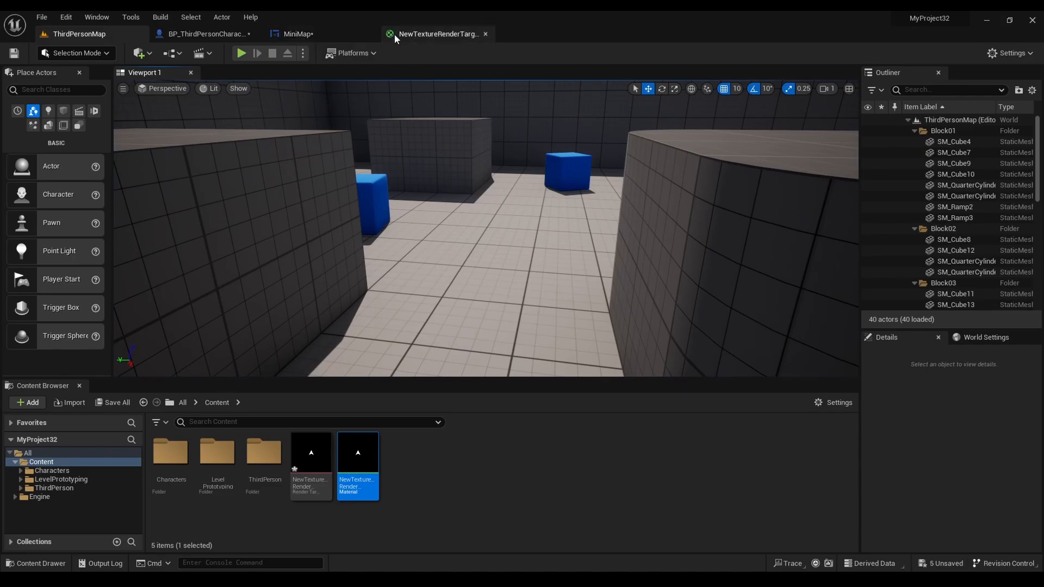
{"action": "left_click", "coordinate": [203, 33]}
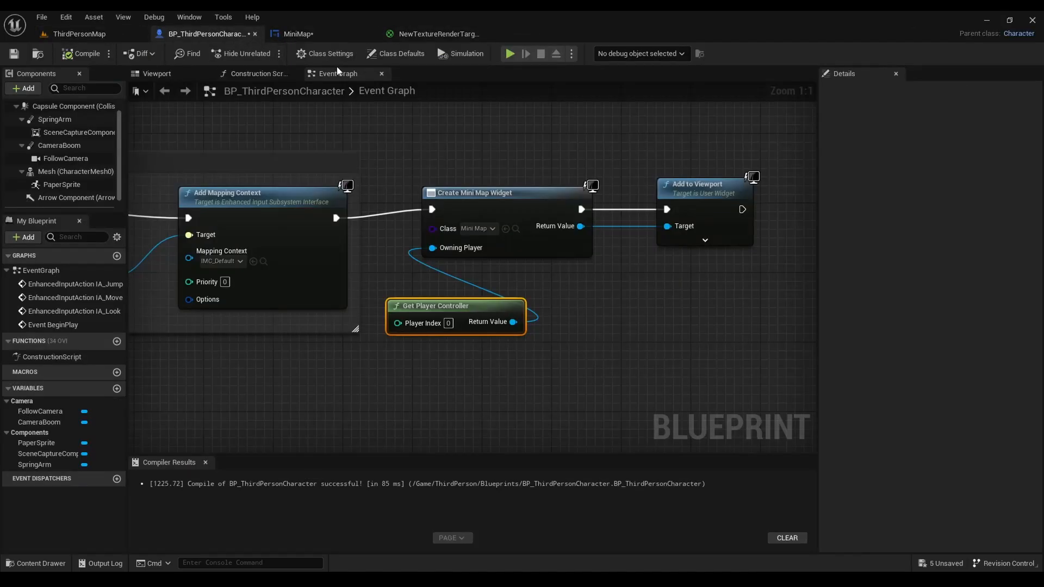
Select the PaperSprite arrow component in the blueprint Viewport and launch a standalone preview.
{"action": "left_click", "coordinate": [157, 74]}
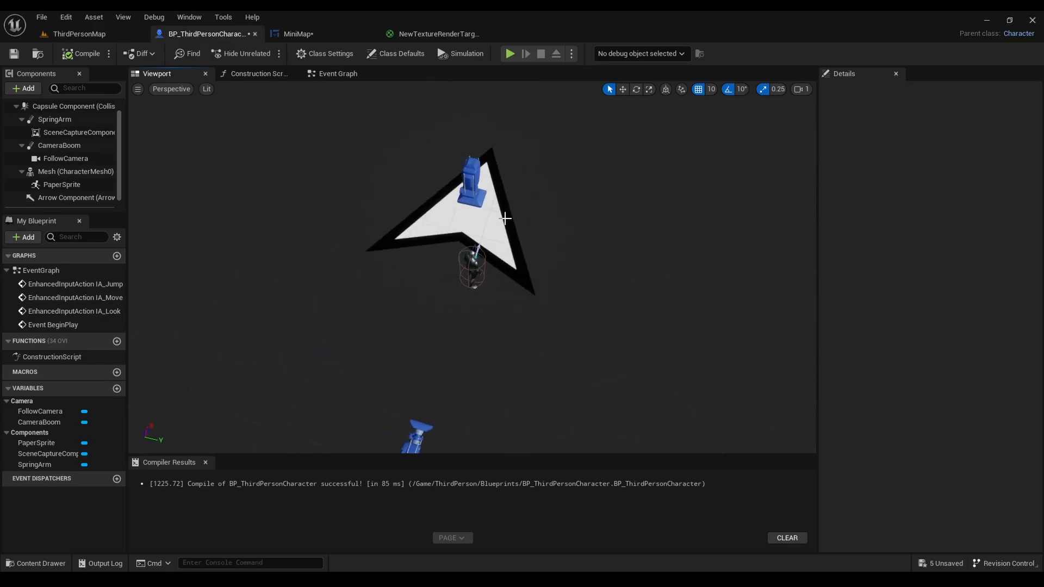
{"action": "left_click", "coordinate": [62, 185]}
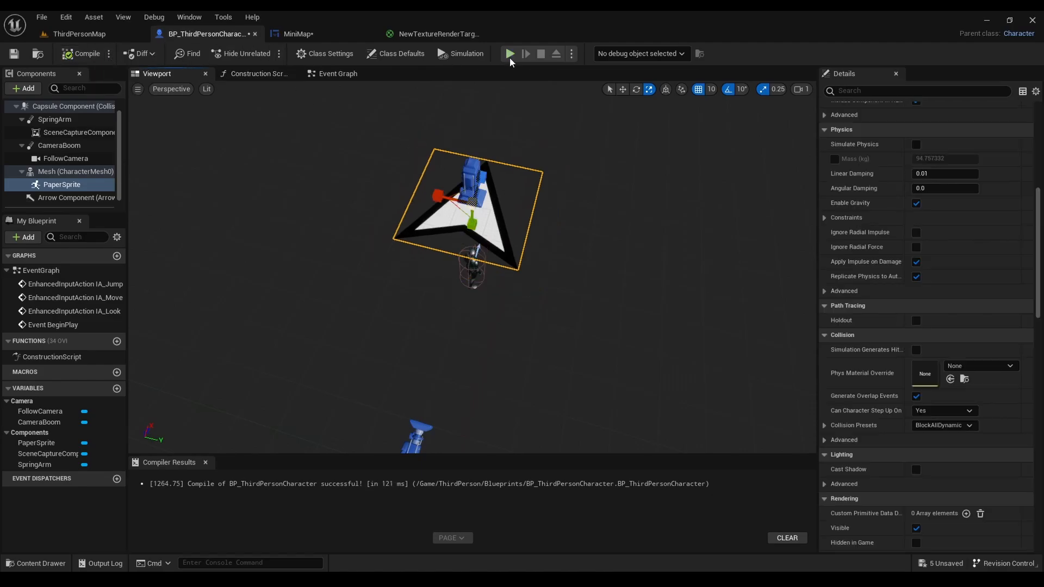
{"action": "left_click", "coordinate": [510, 53]}
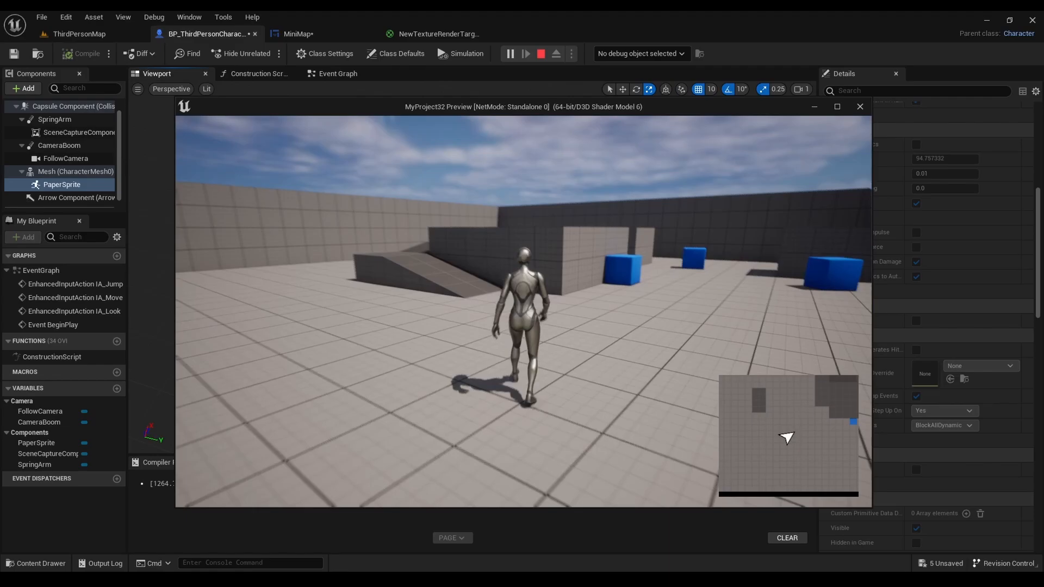